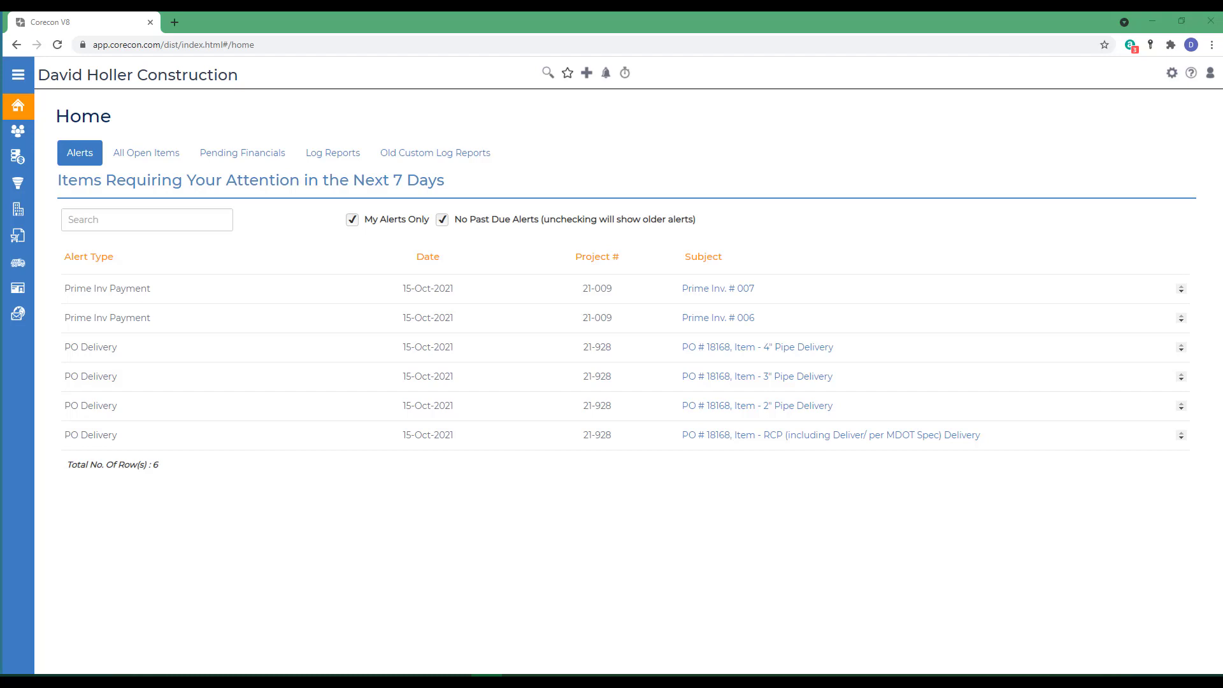
mouse_move(91, 117)
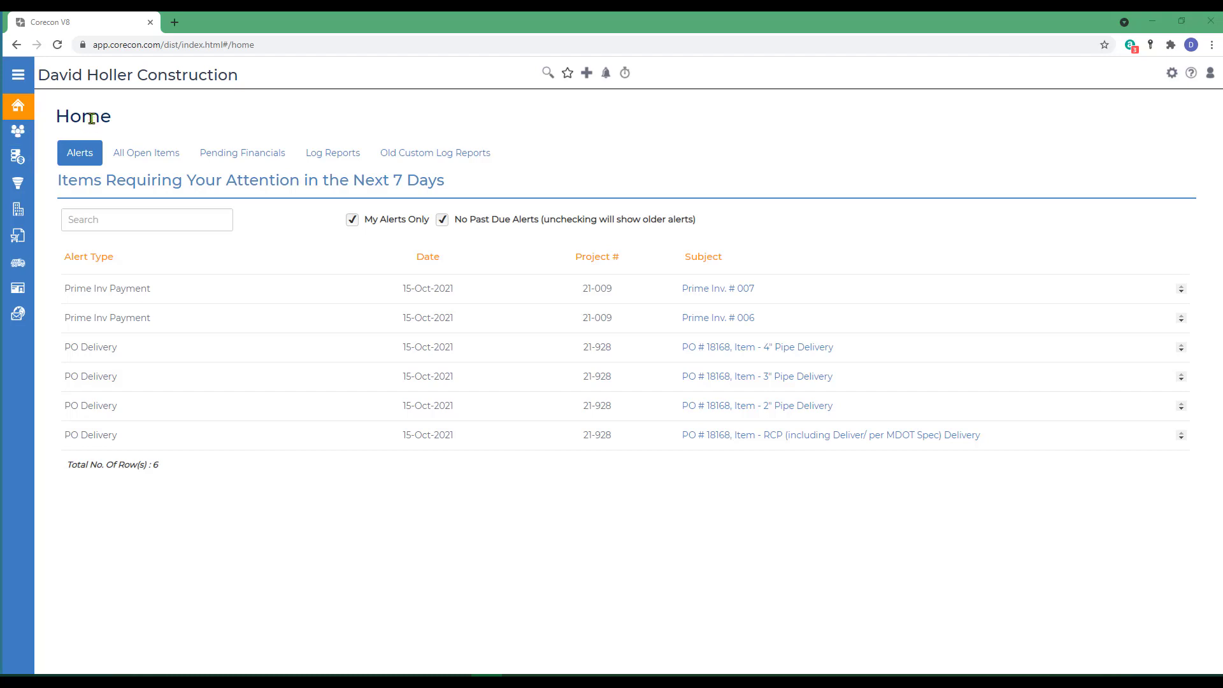
- Go to the Projects module home for 21-001 Oxbox Elementary School via the main menu
click(17, 74)
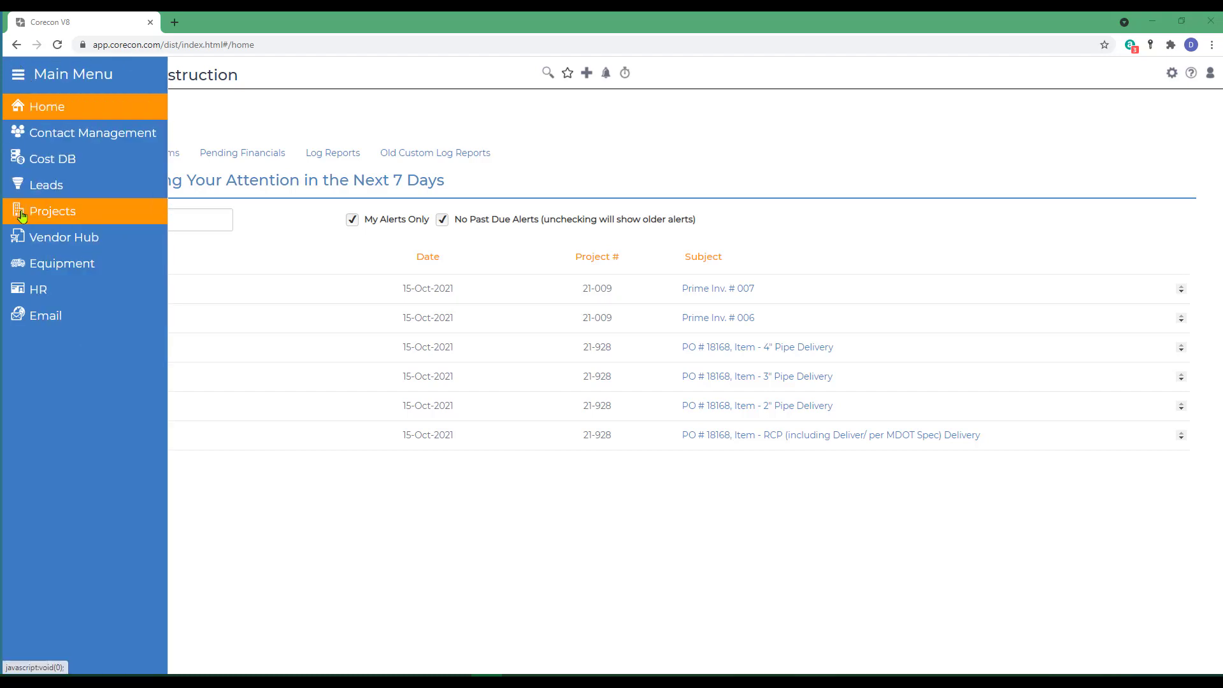
click(52, 210)
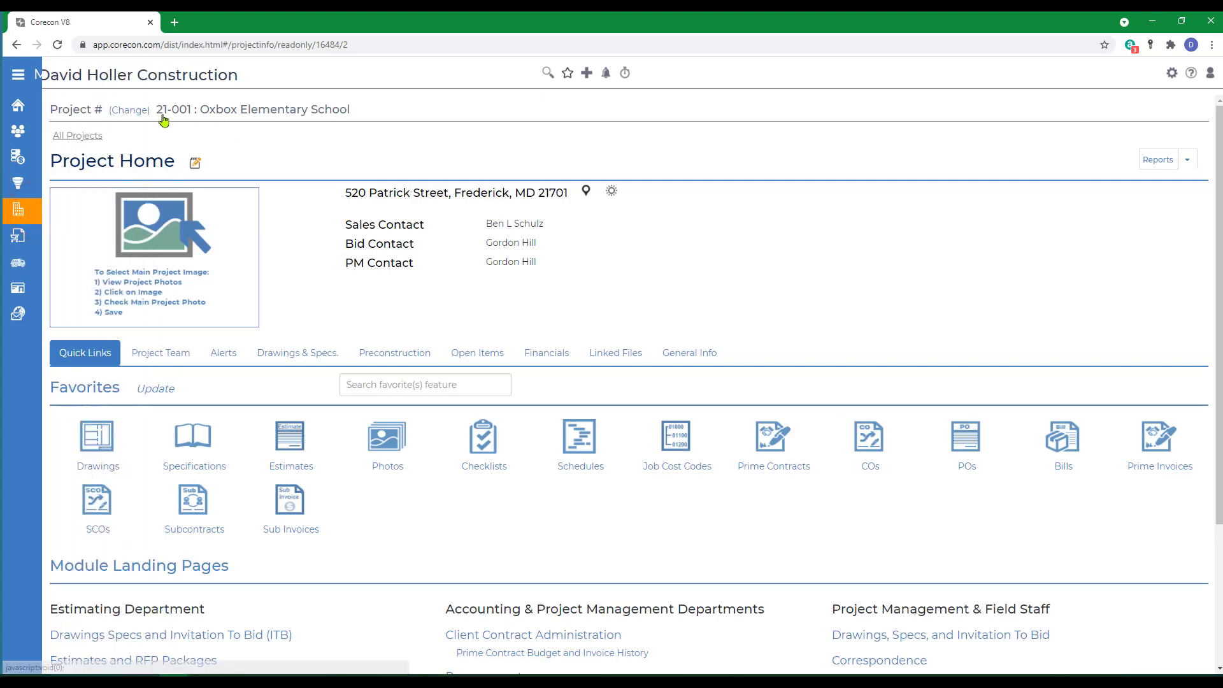
mouse_move(327, 115)
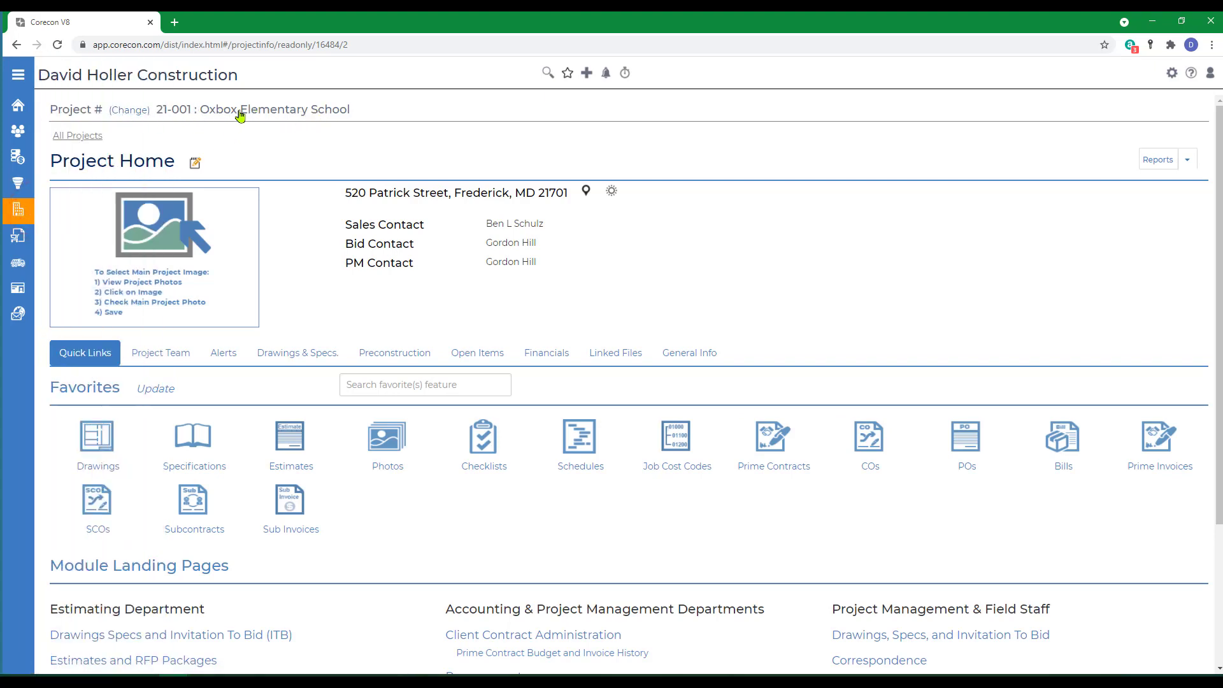
mouse_move(249, 121)
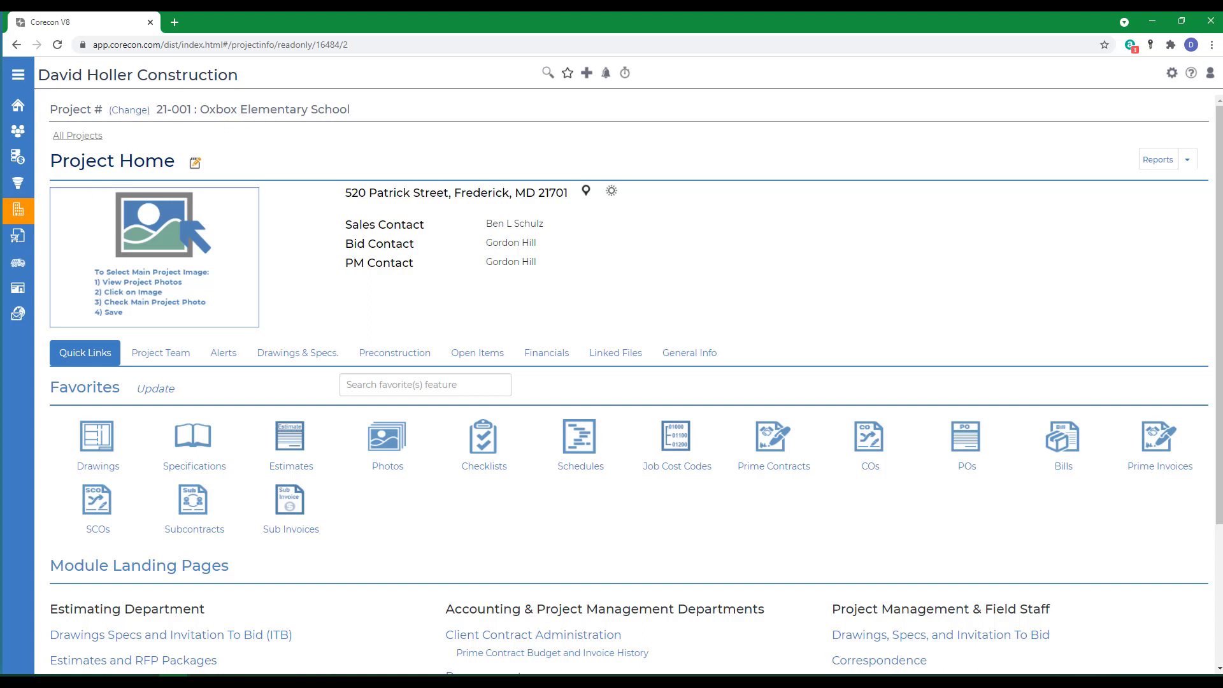
mouse_move(560, 565)
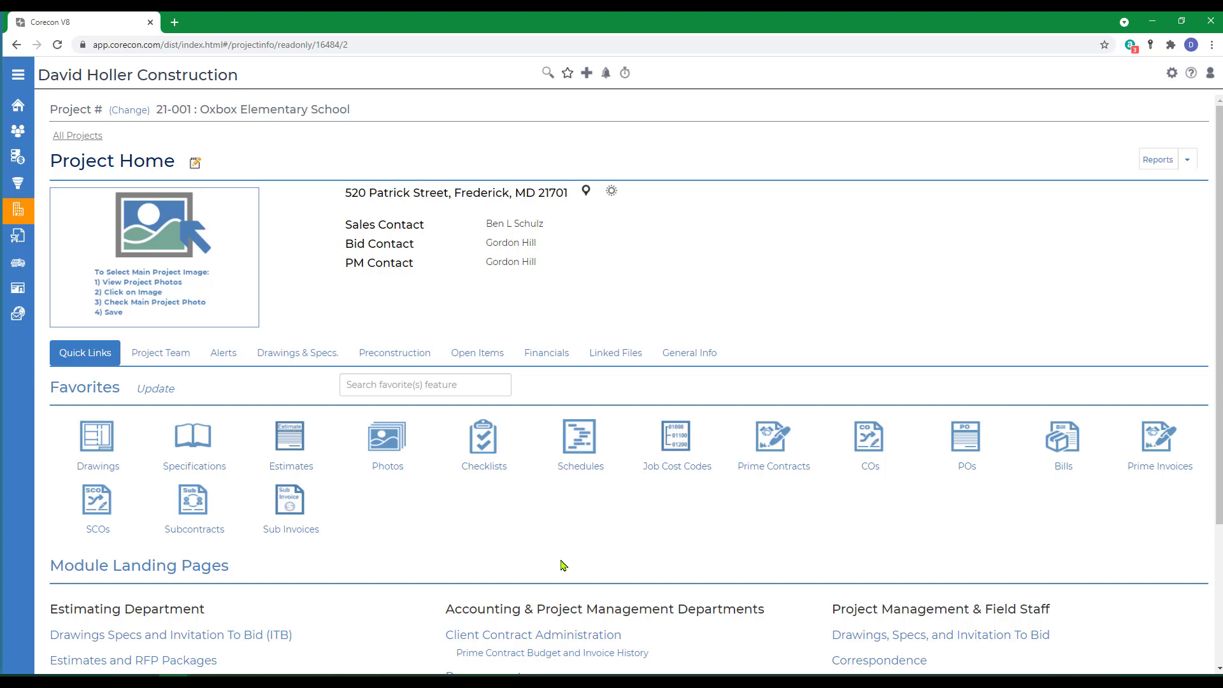
scroll(down, 3)
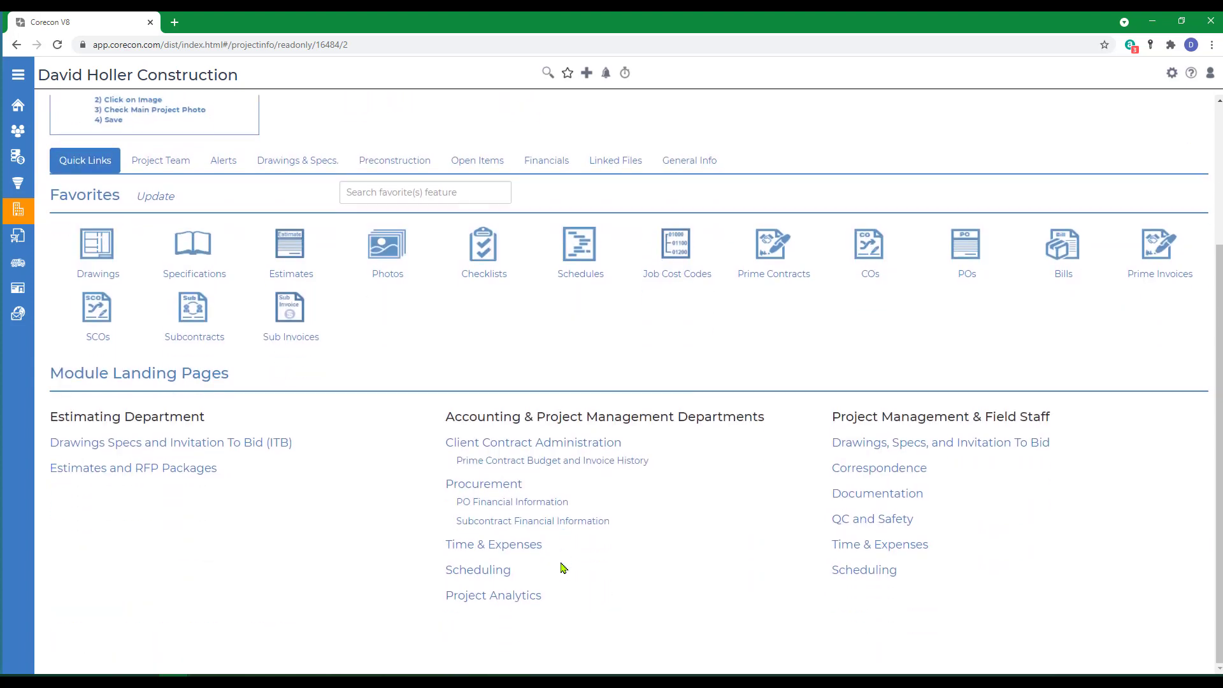
scroll(up, 3)
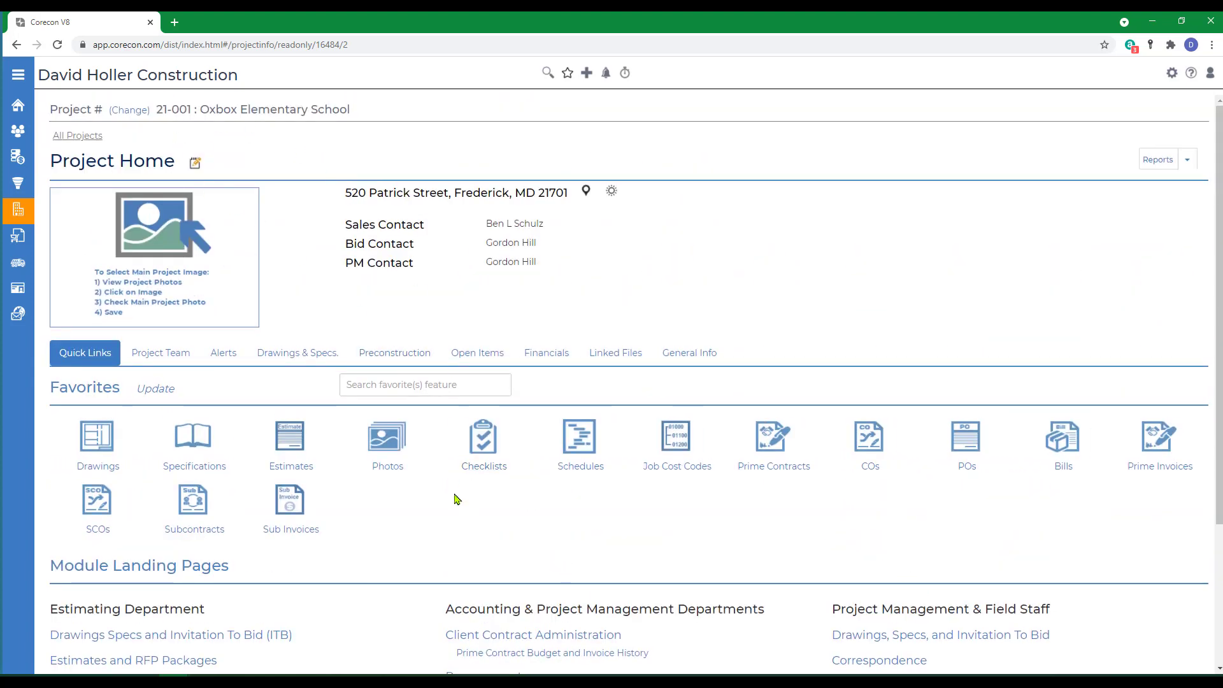
scroll(down, 3)
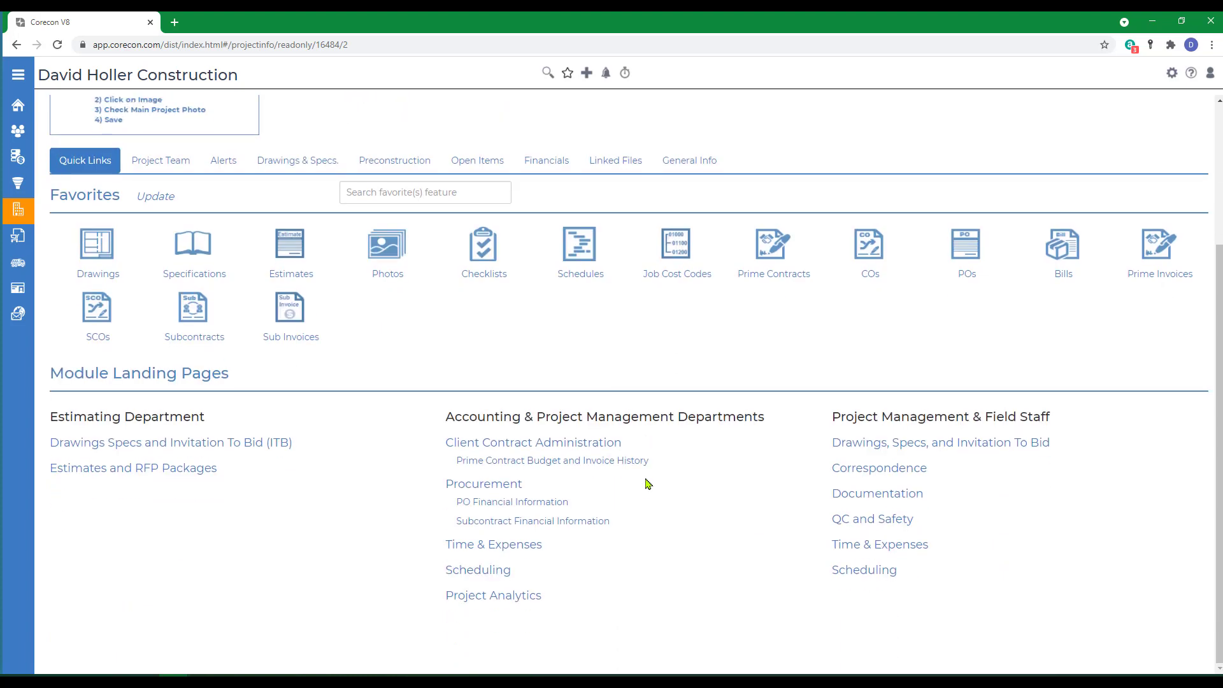
mouse_move(1009, 418)
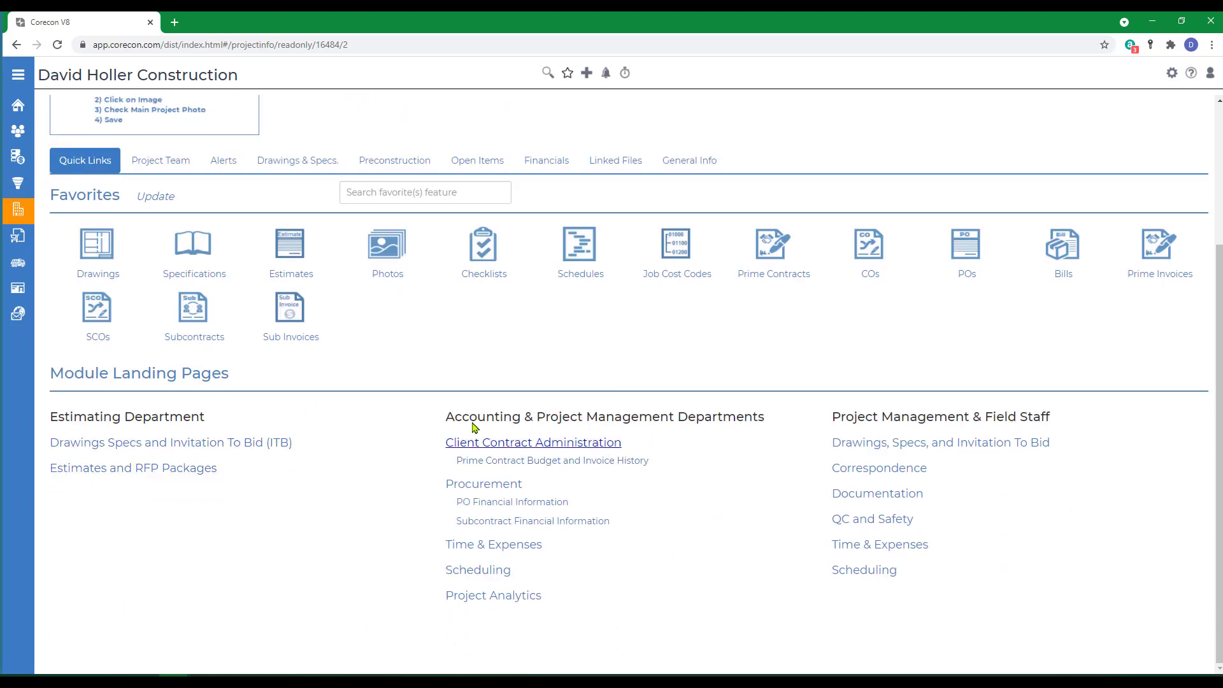
scroll(up, 3)
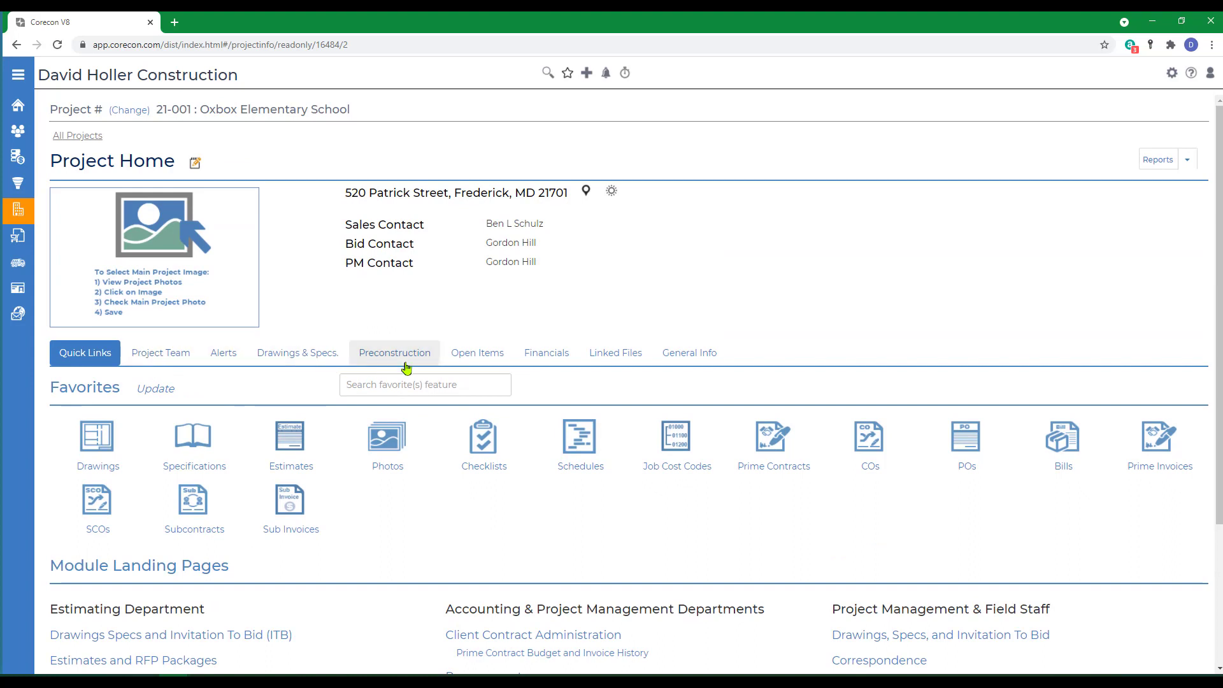
mouse_move(689, 351)
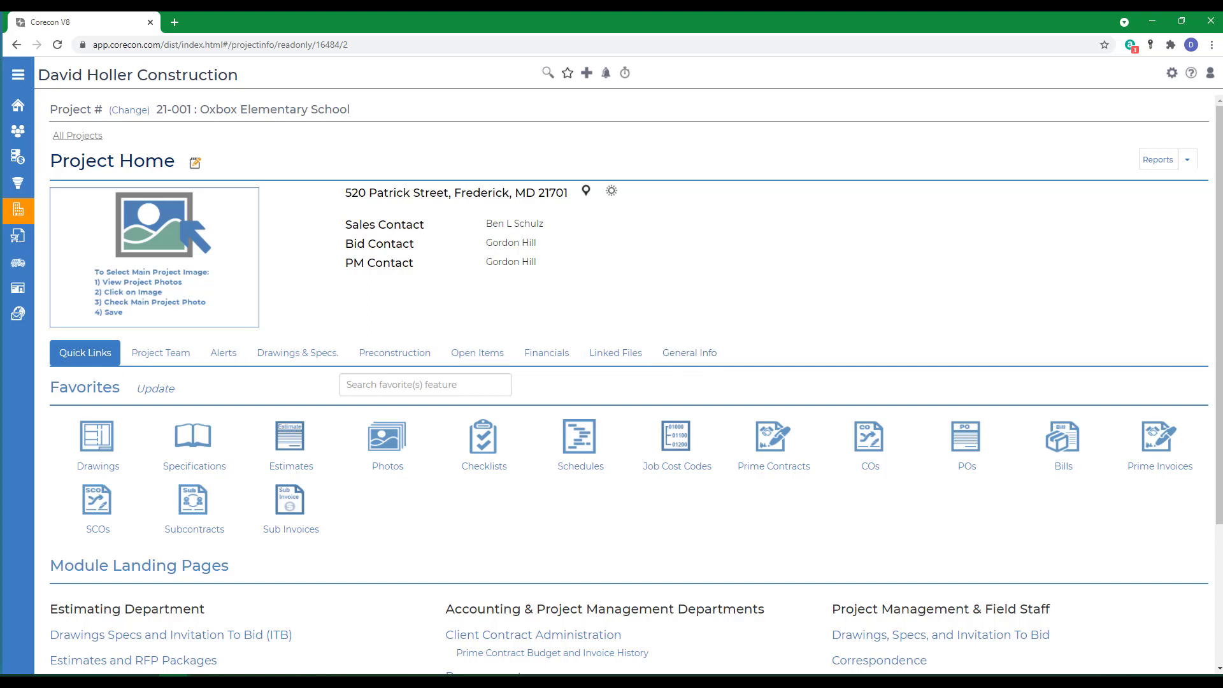
mouse_move(239, 125)
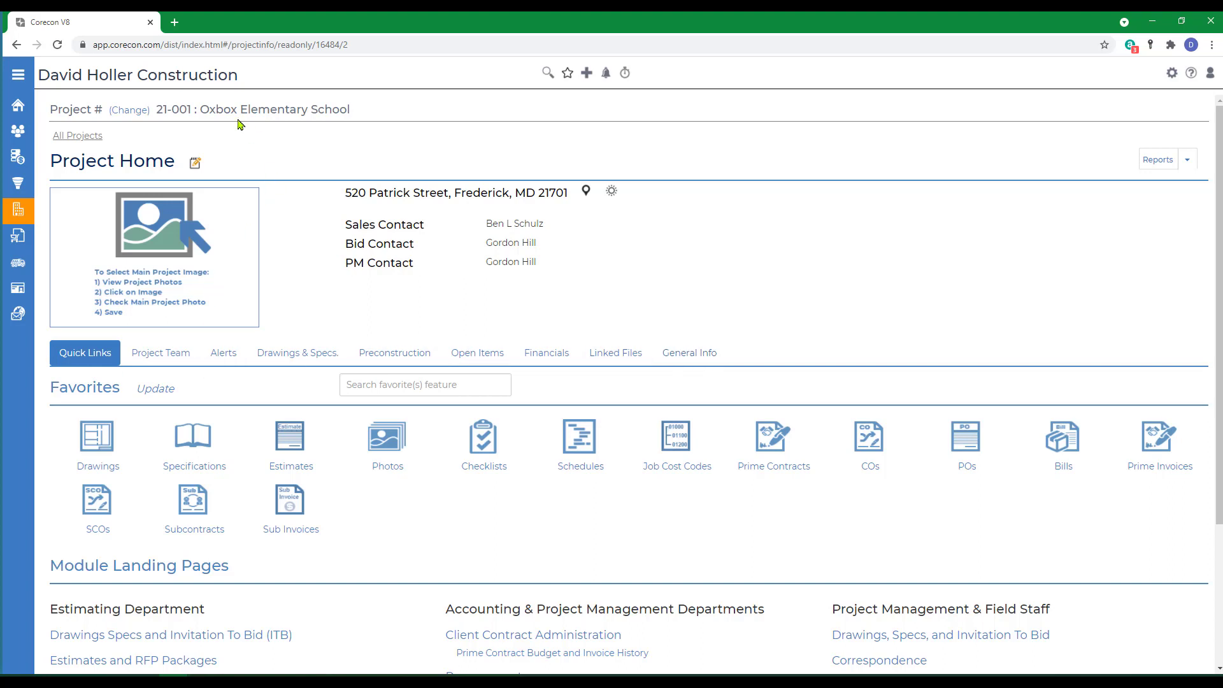
mouse_move(173, 130)
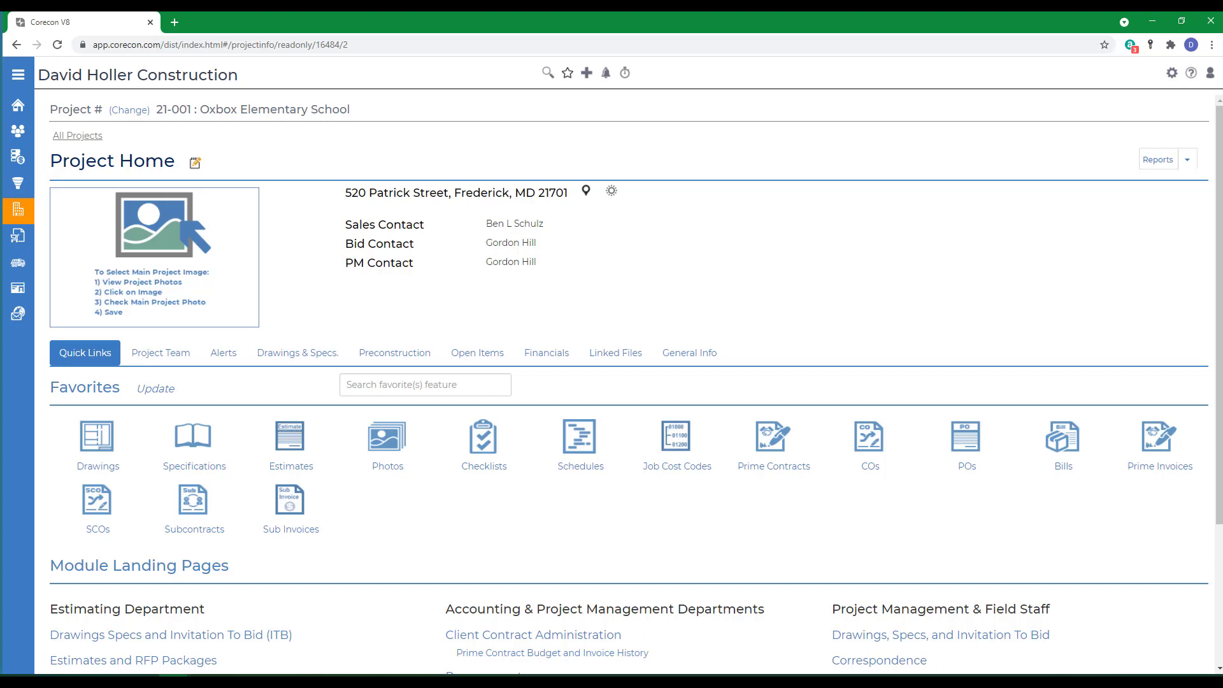
mouse_move(1163, 133)
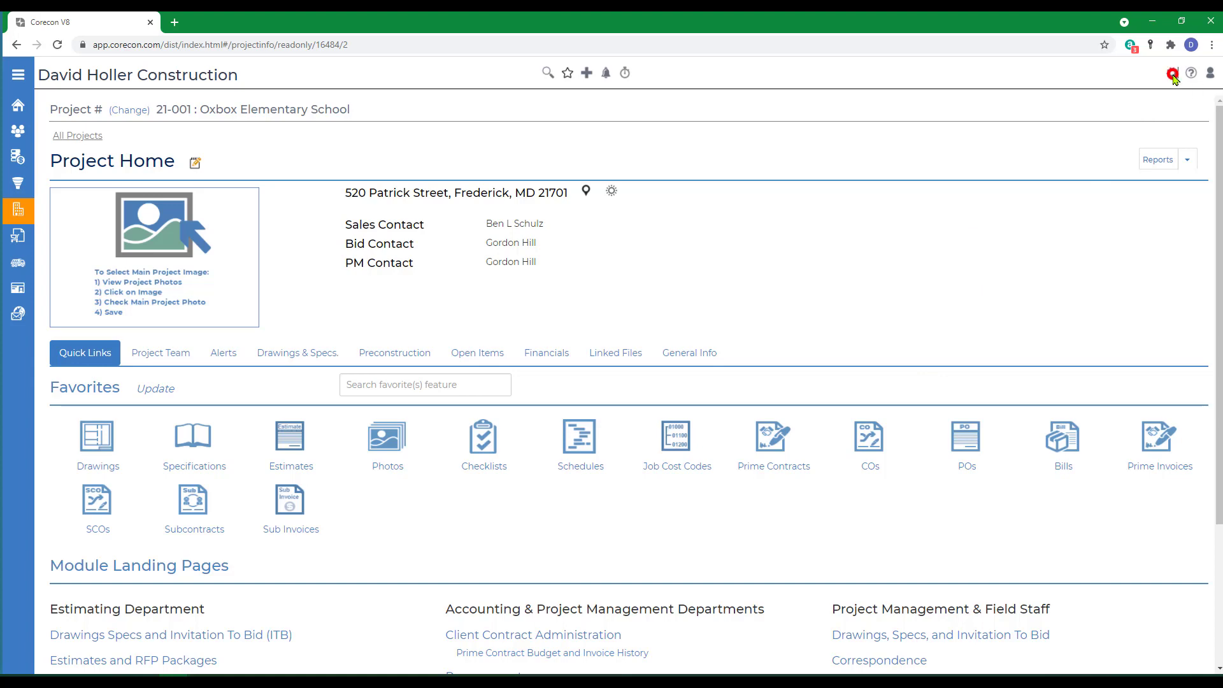
- Navigate to the Lead / Project page under Feature Settings in company settings
click(1173, 72)
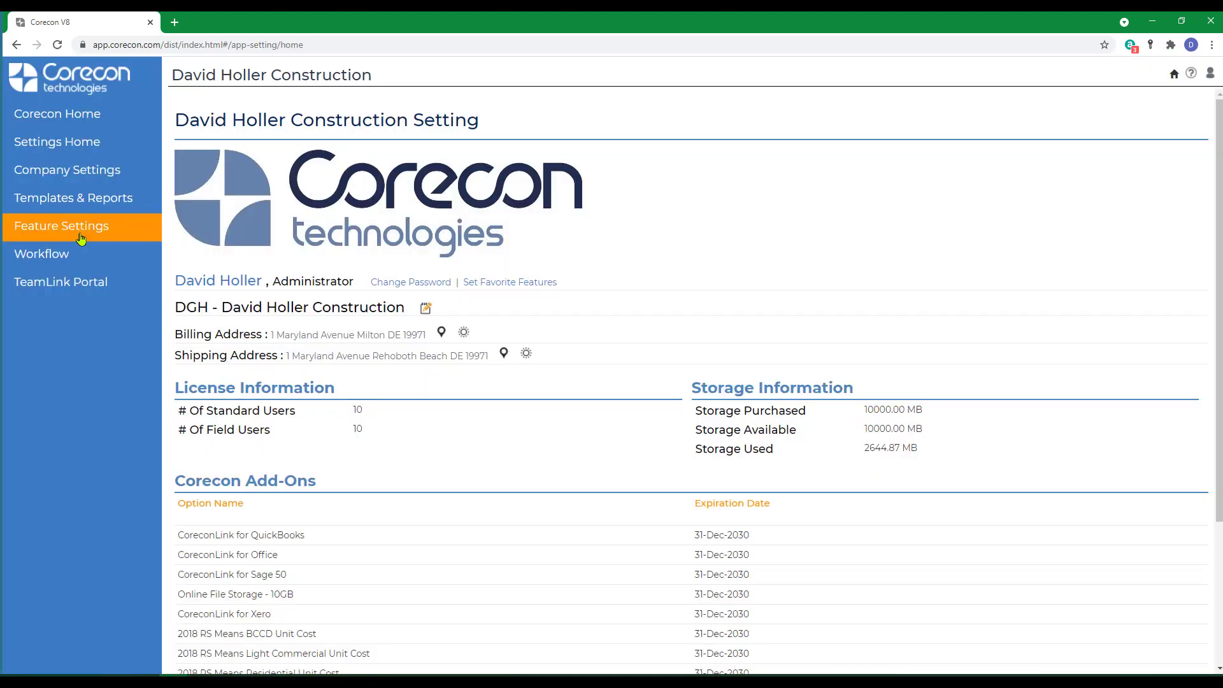
click(61, 226)
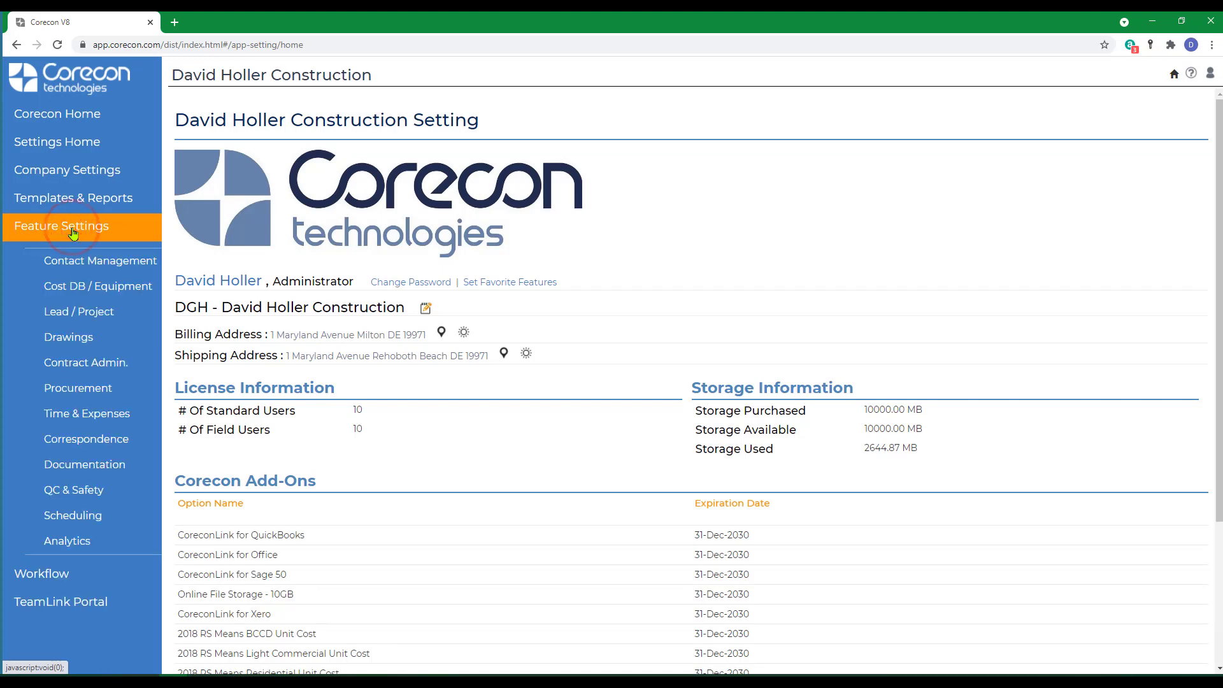
mouse_move(75, 319)
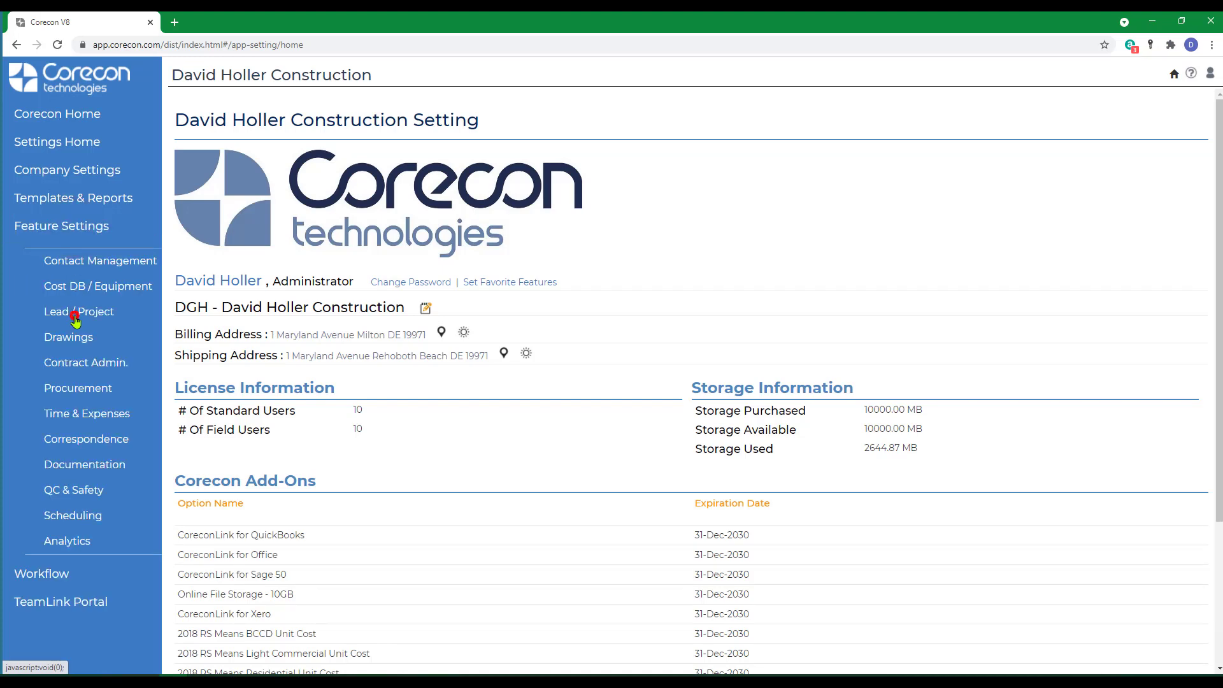
click(79, 311)
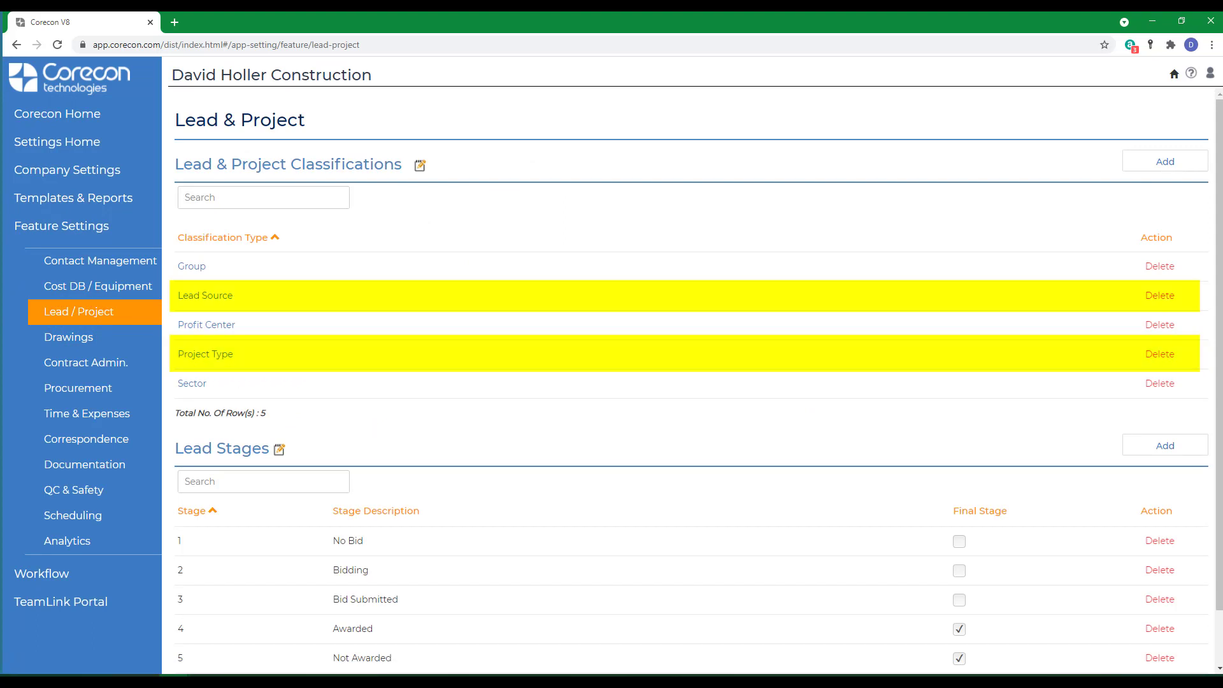
mouse_move(206, 359)
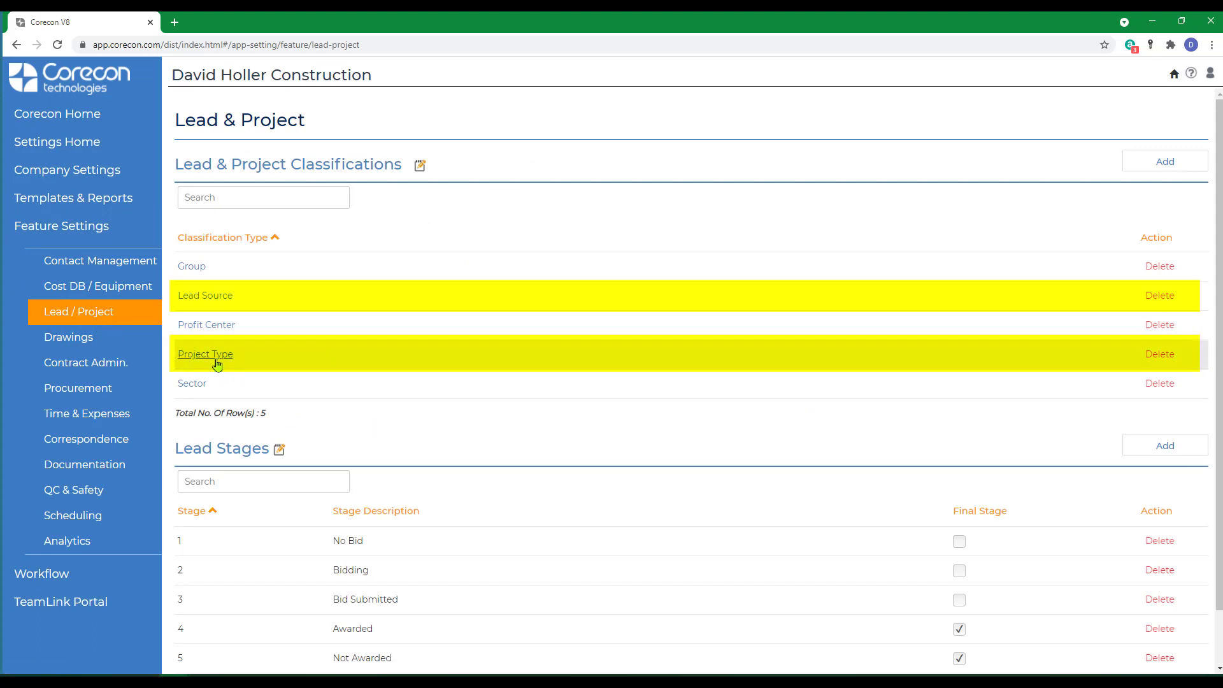
mouse_move(193, 297)
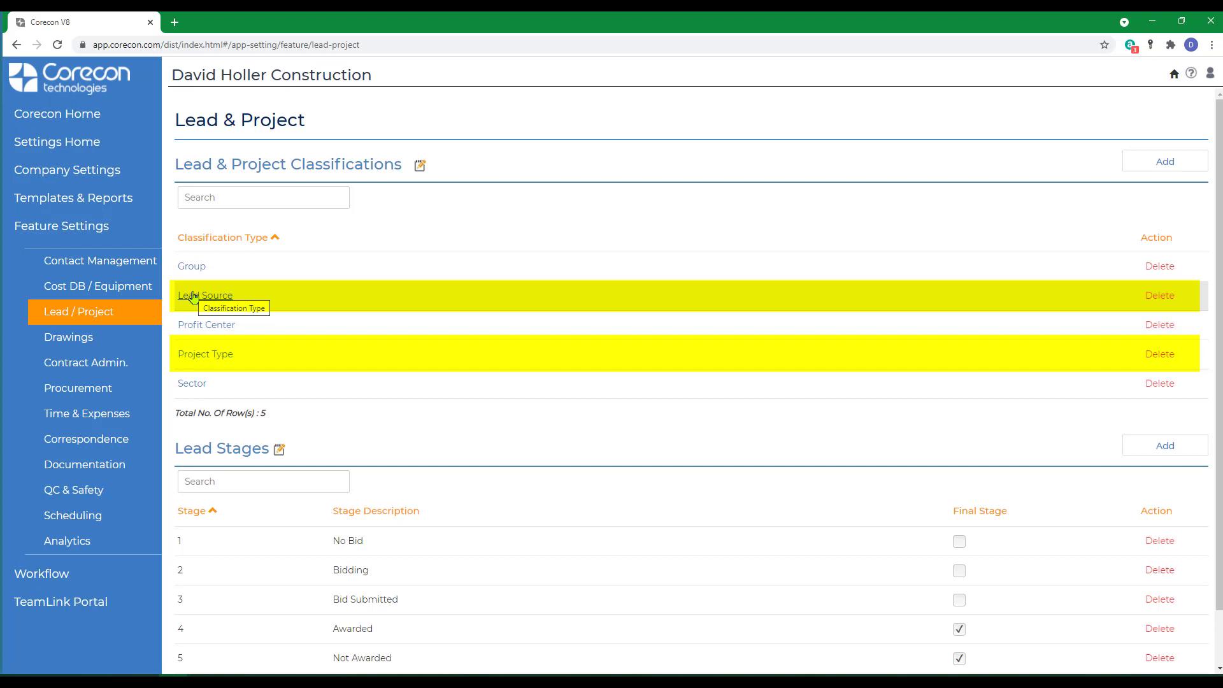
mouse_move(197, 367)
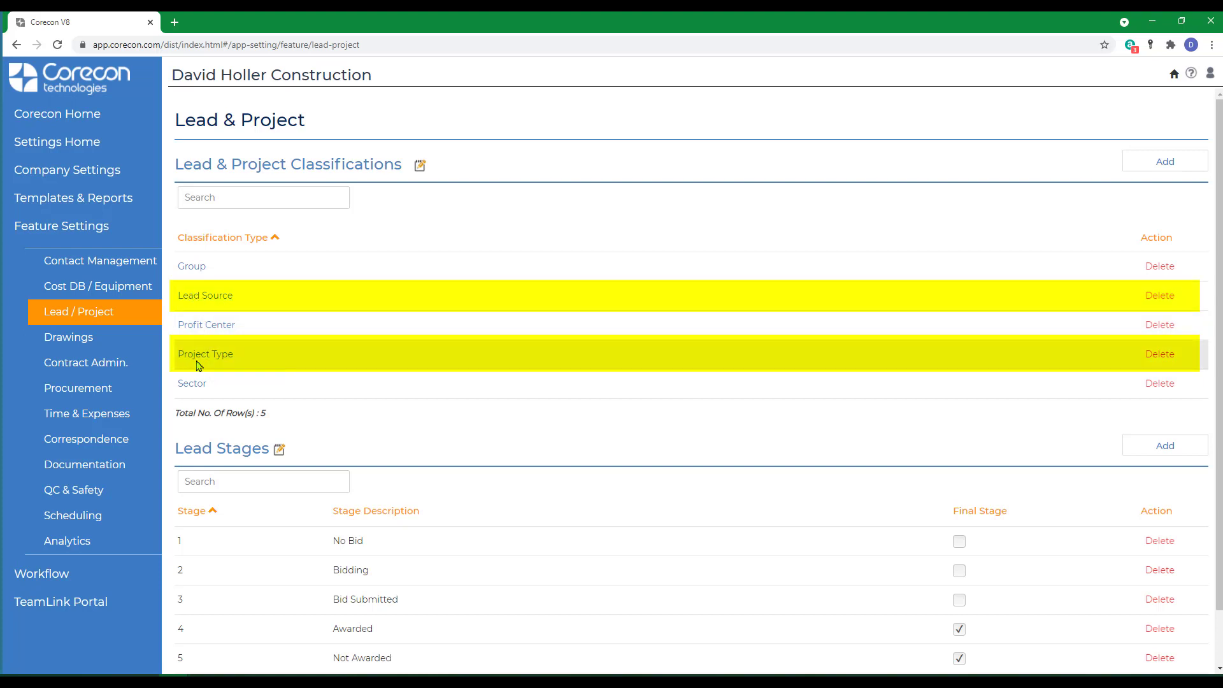
mouse_move(205, 354)
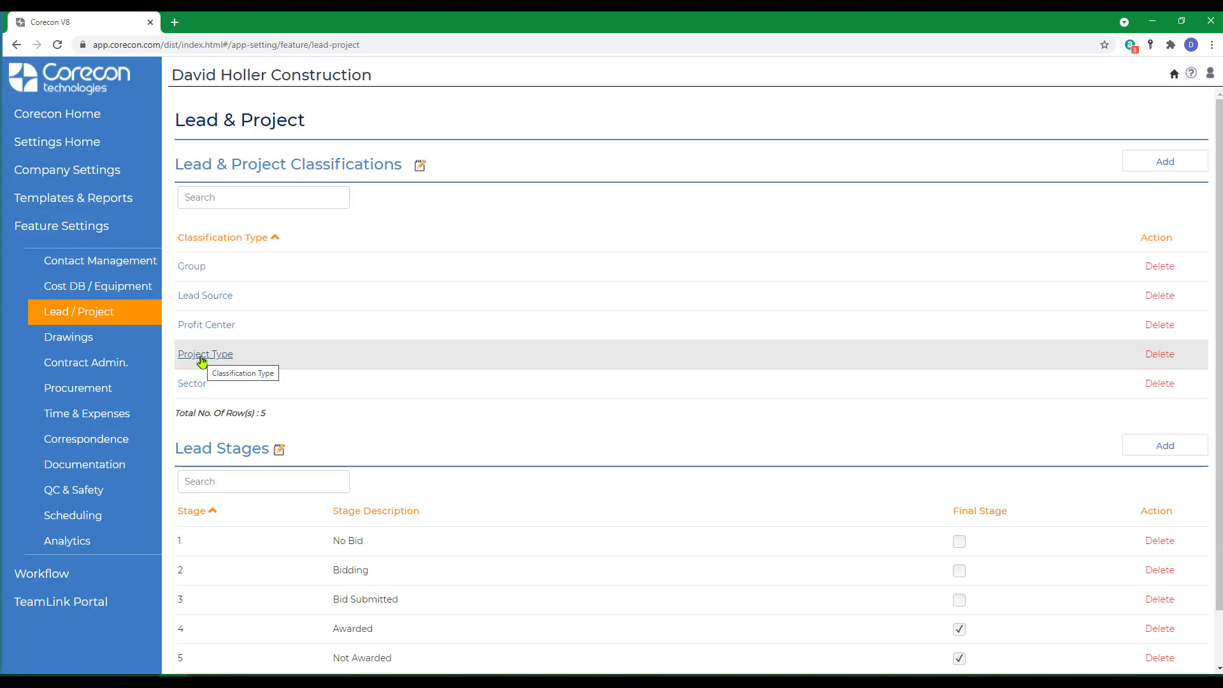
click(205, 353)
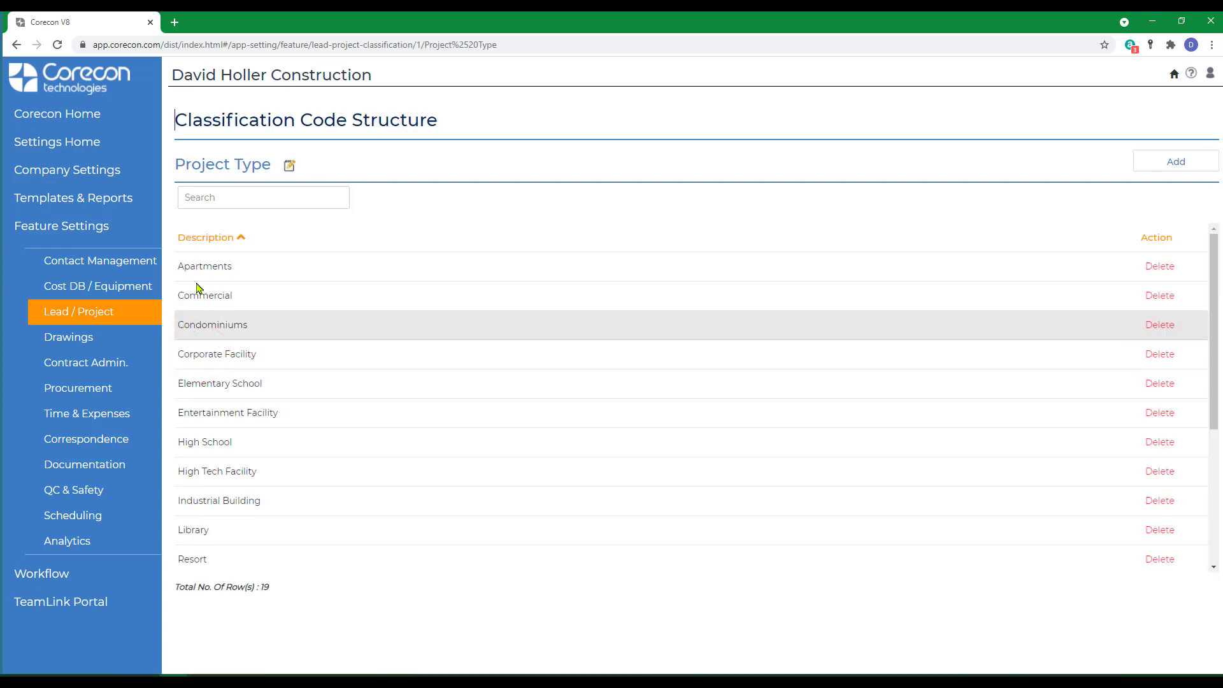
mouse_move(249, 351)
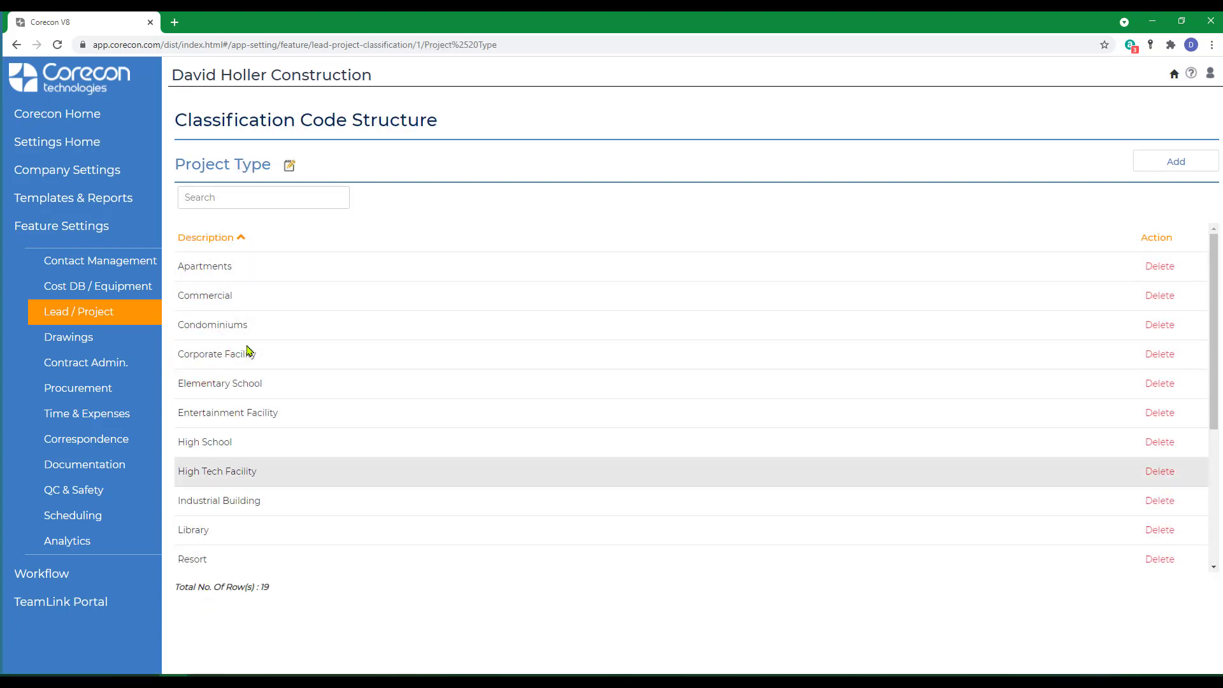
mouse_move(247, 279)
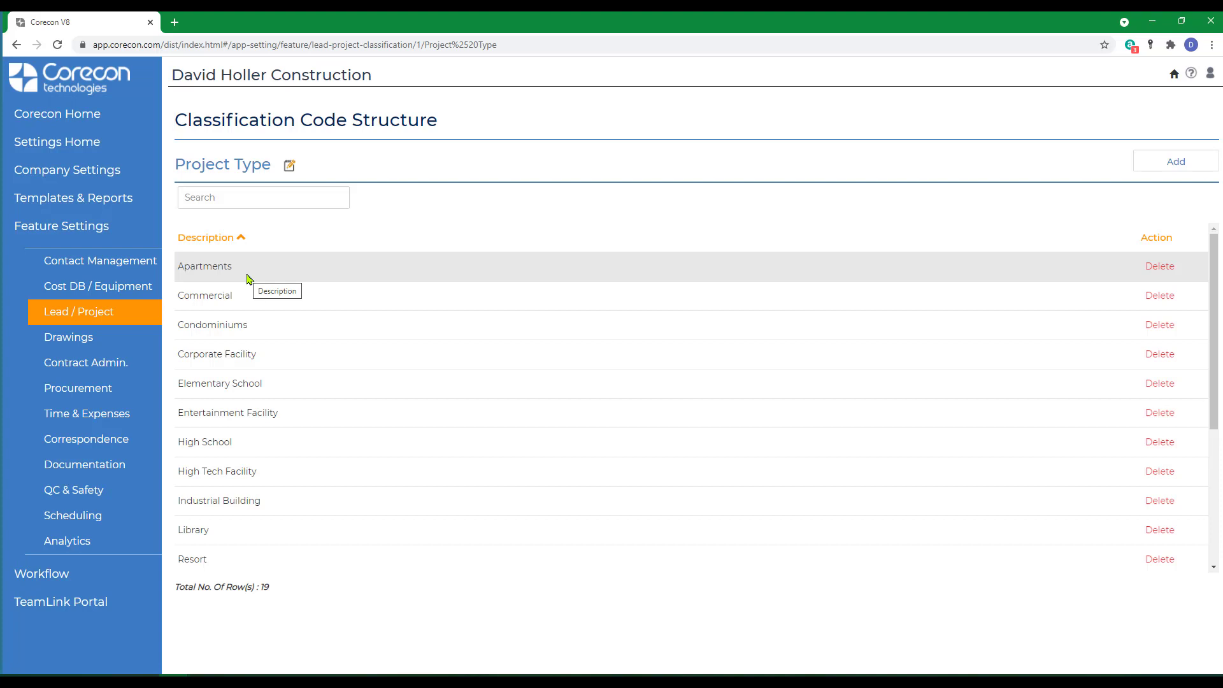
mouse_move(265, 560)
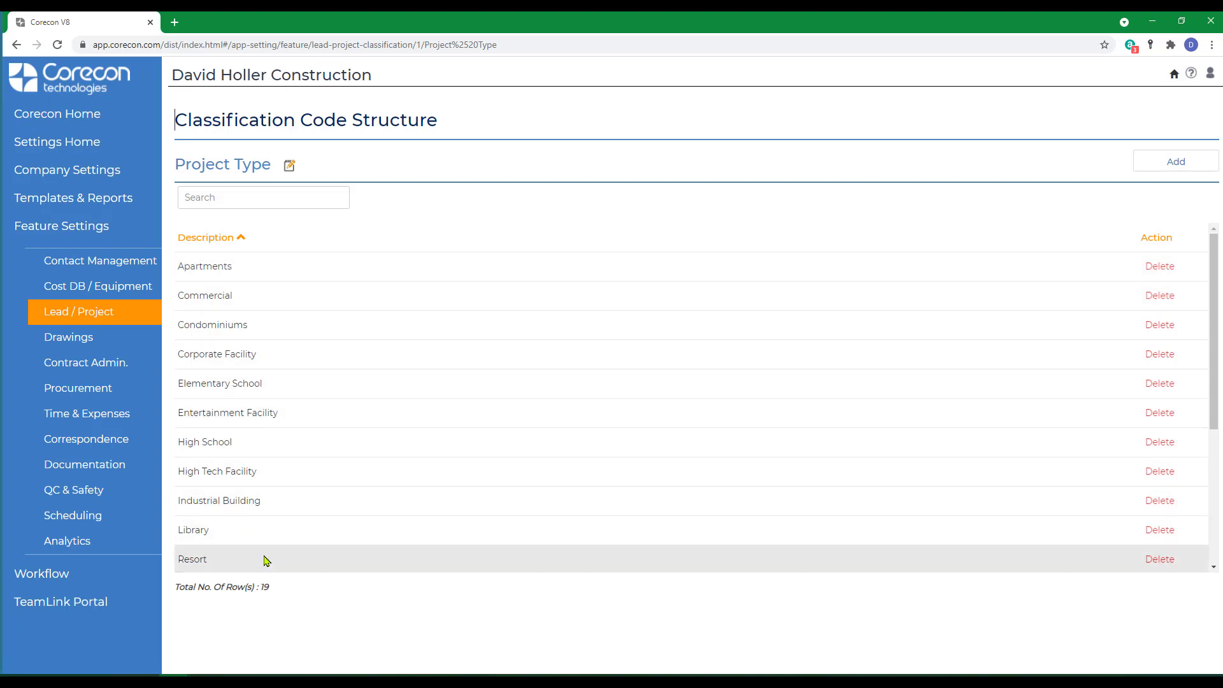
mouse_move(265, 560)
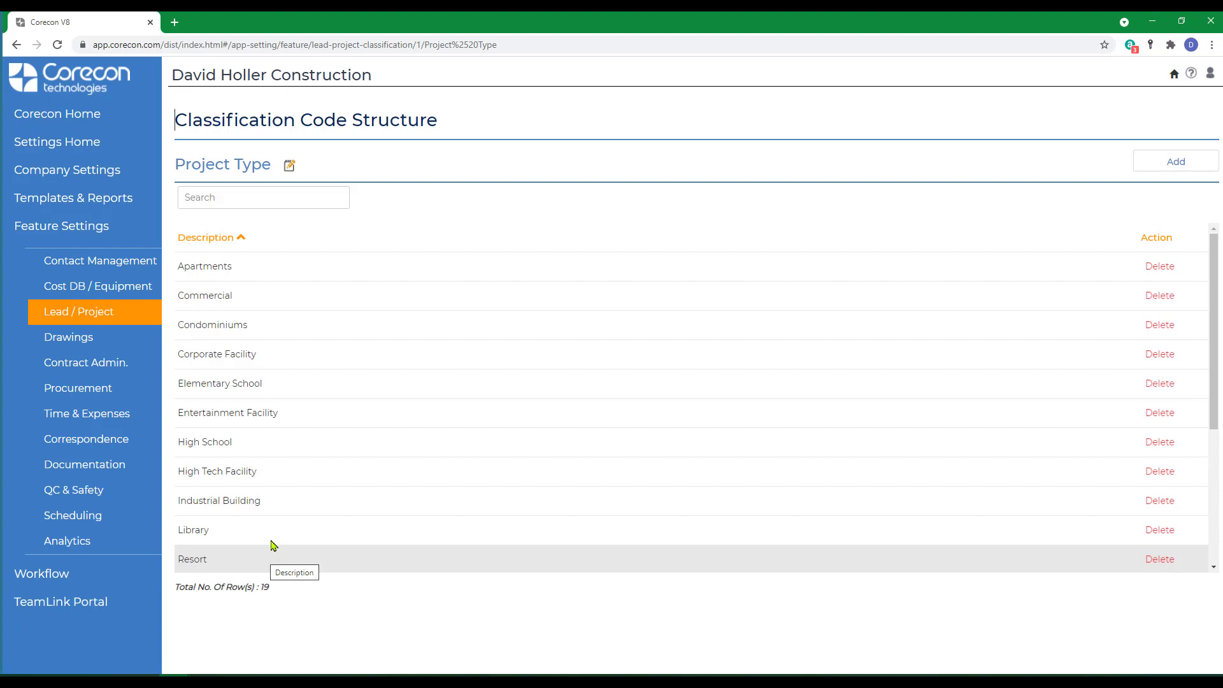
mouse_move(281, 506)
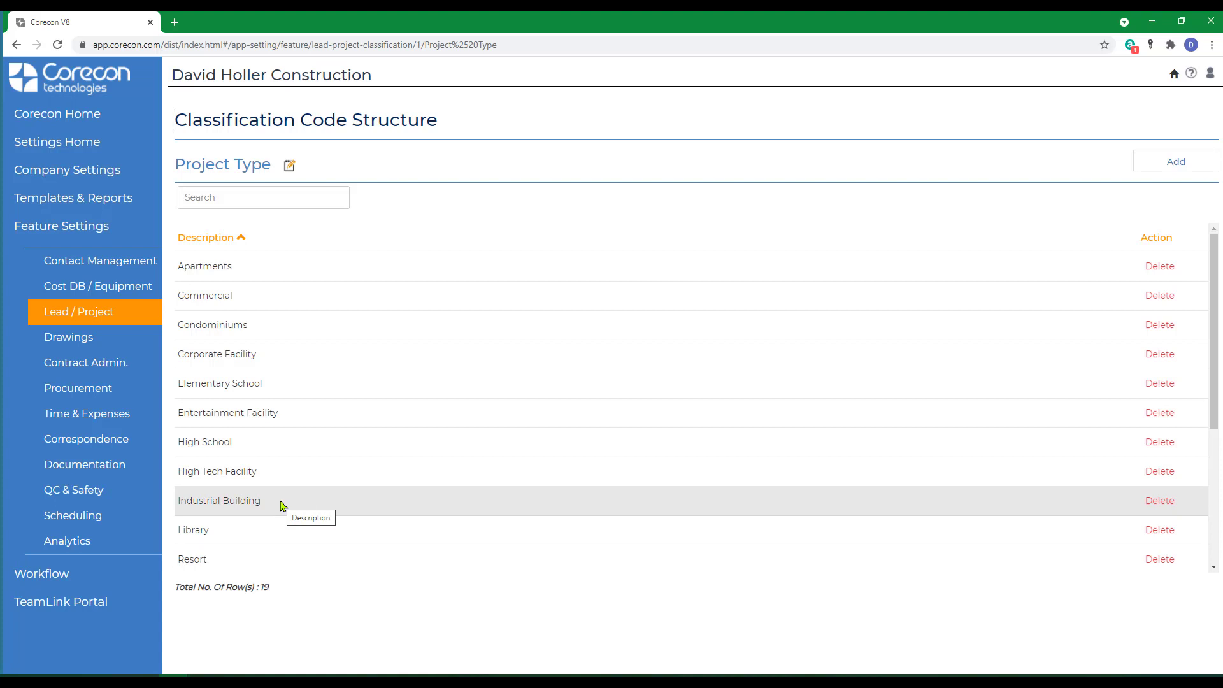
mouse_move(208, 324)
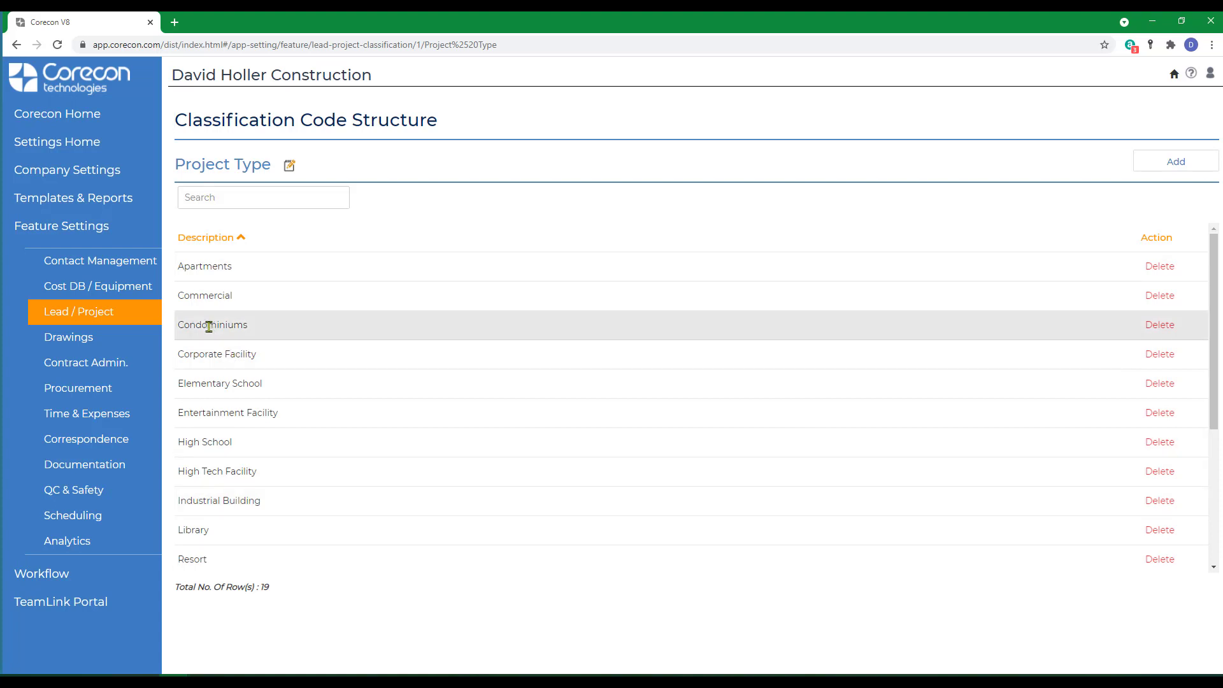
mouse_move(231, 325)
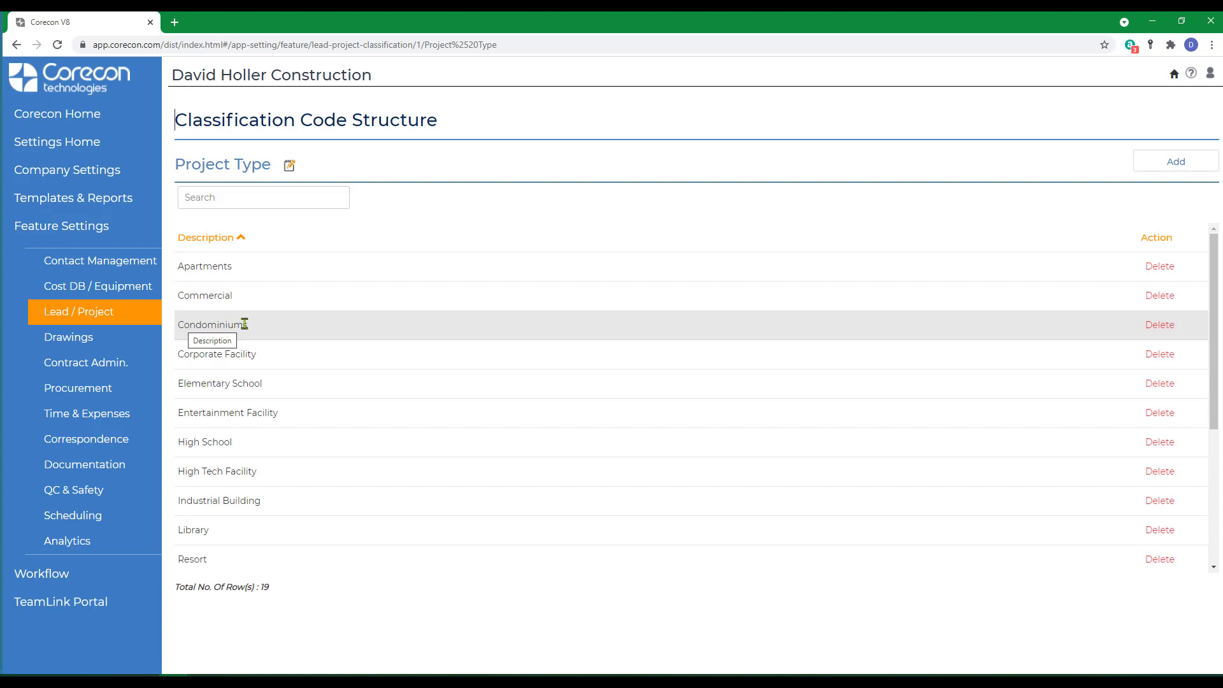
mouse_move(256, 296)
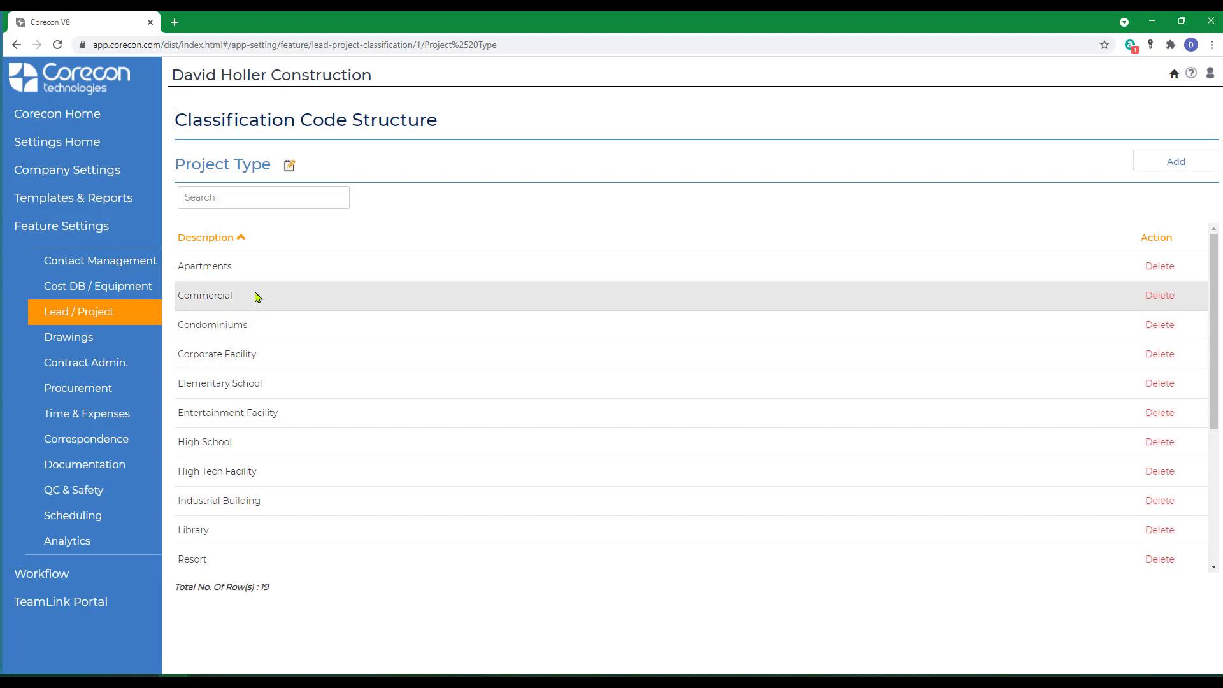
mouse_move(1159, 266)
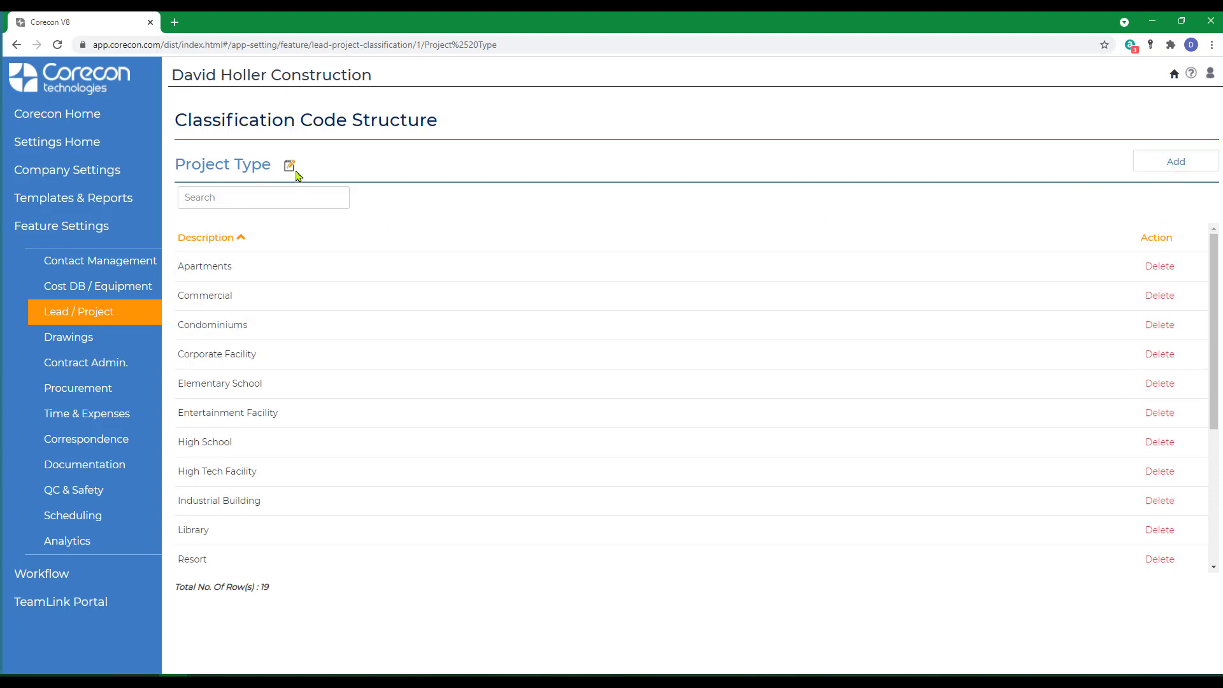
- Briefly enter and cancel edit mode, then add and save a new Project Type 'Tenant Fit-Out'
click(289, 164)
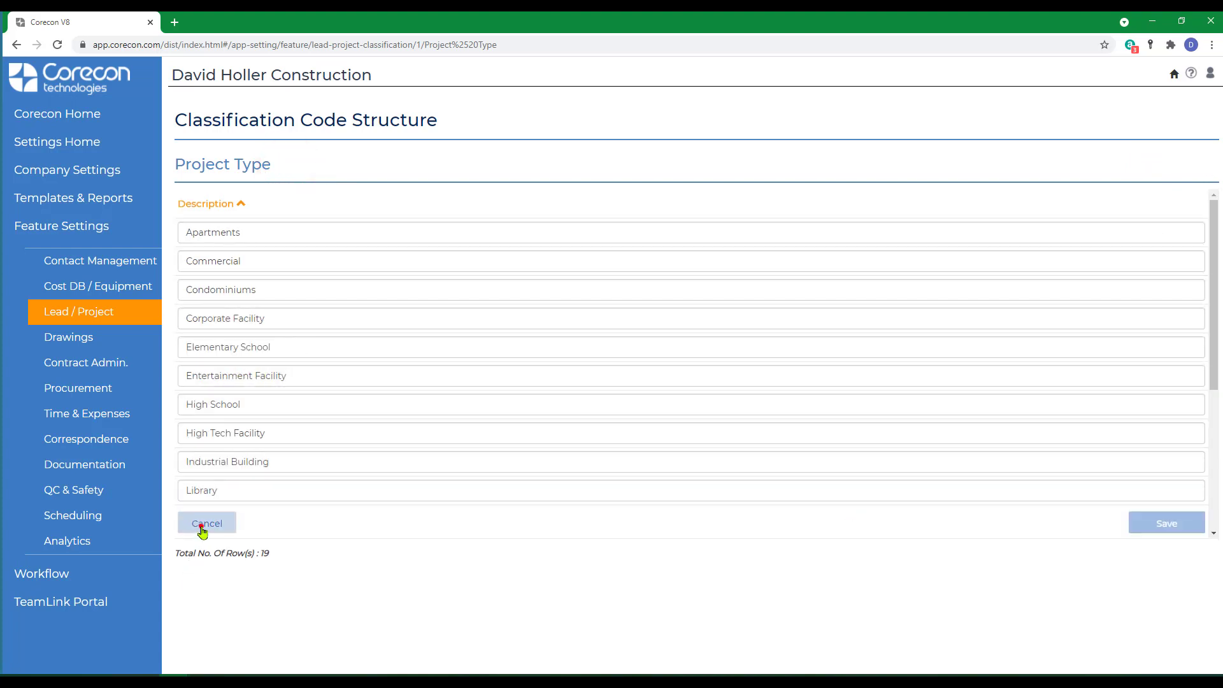
click(207, 522)
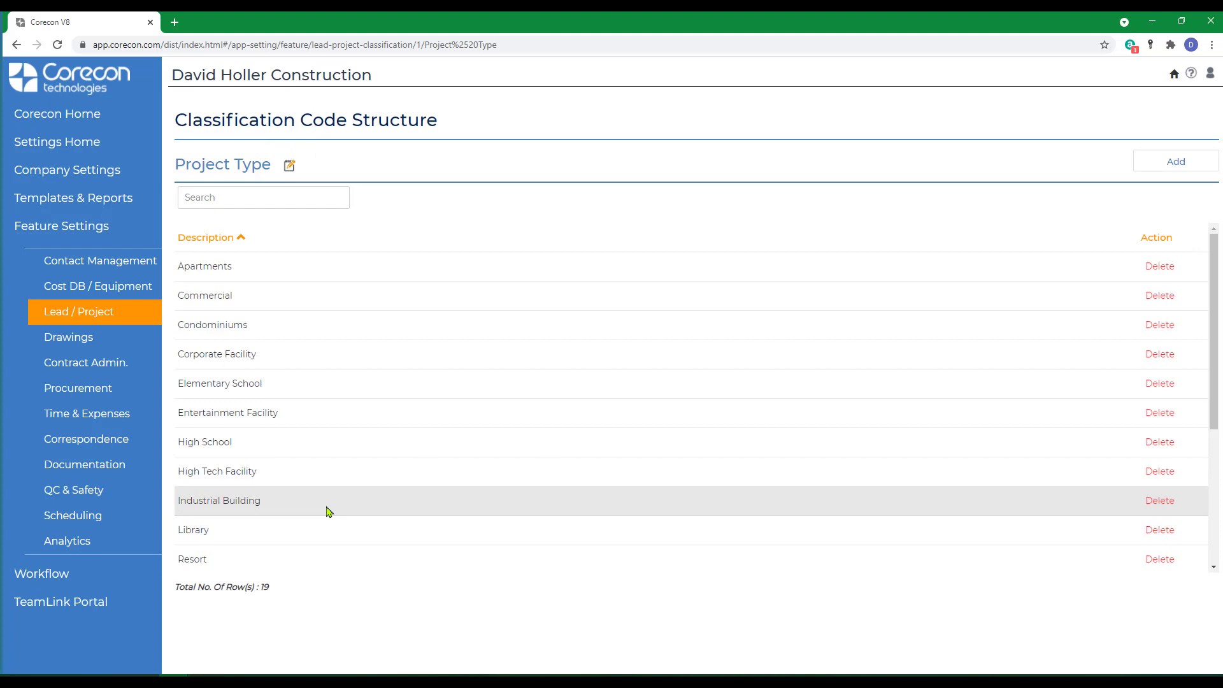
click(1175, 162)
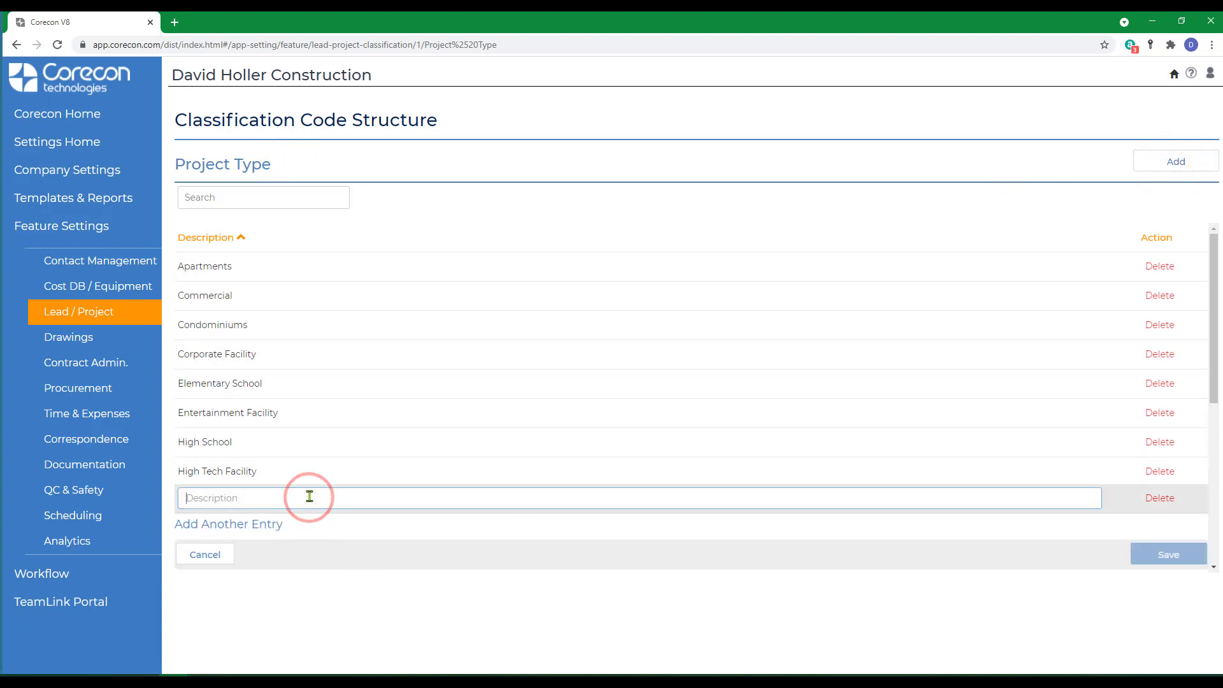
text(Tenant F)
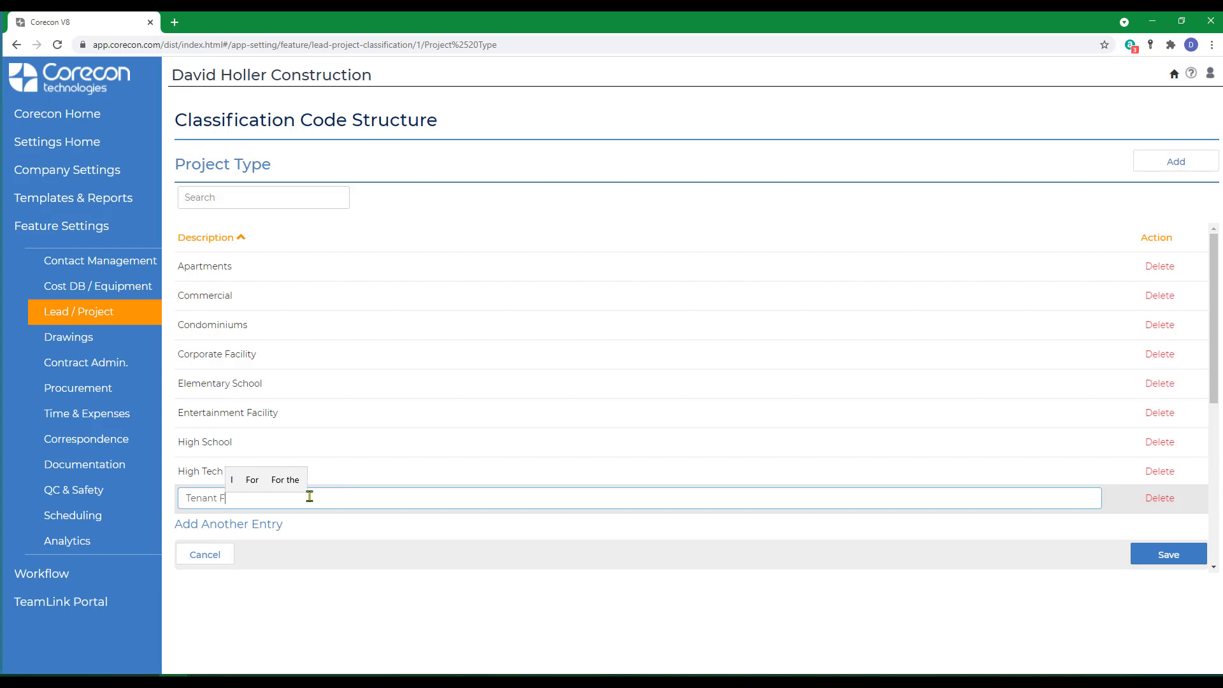
text(it-Out)
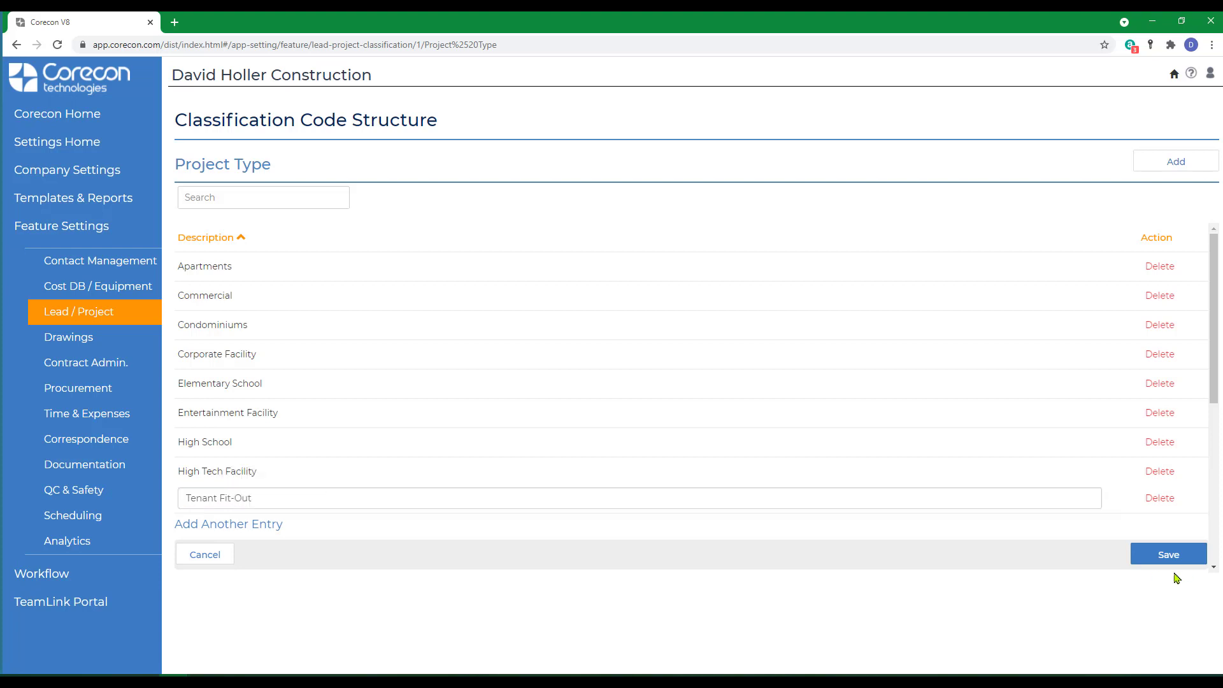
click(1168, 555)
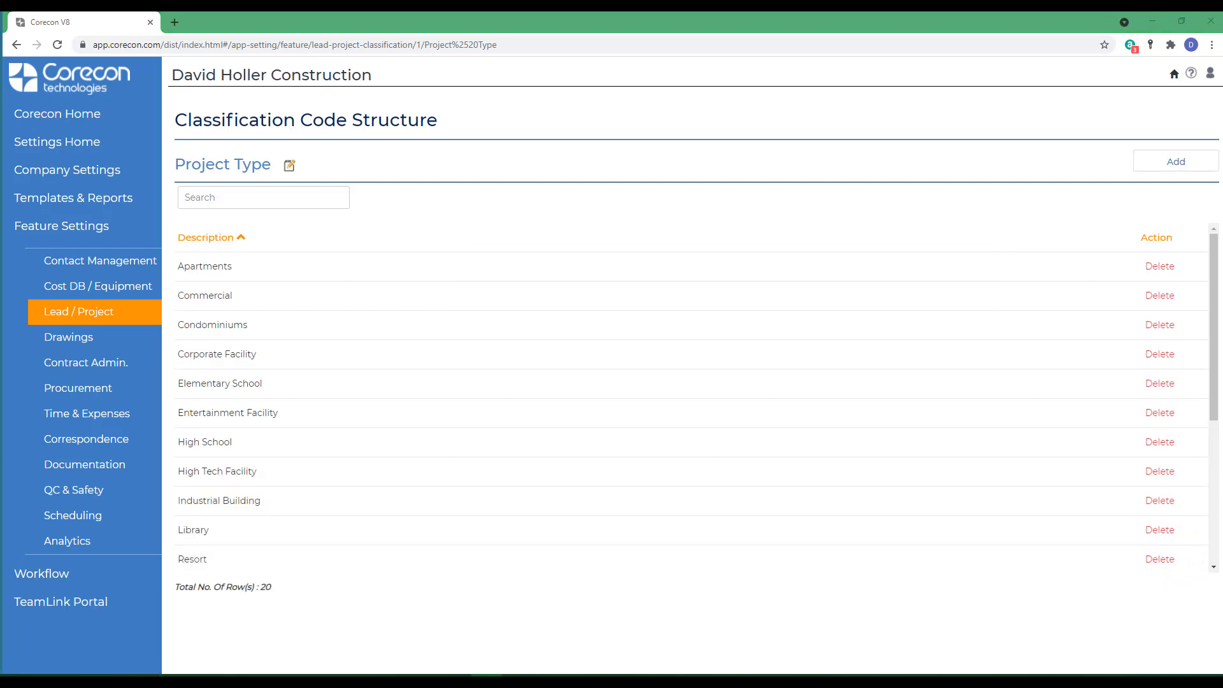
- Return to Lead & Project settings and show the Profit Center classification entries
click(78, 311)
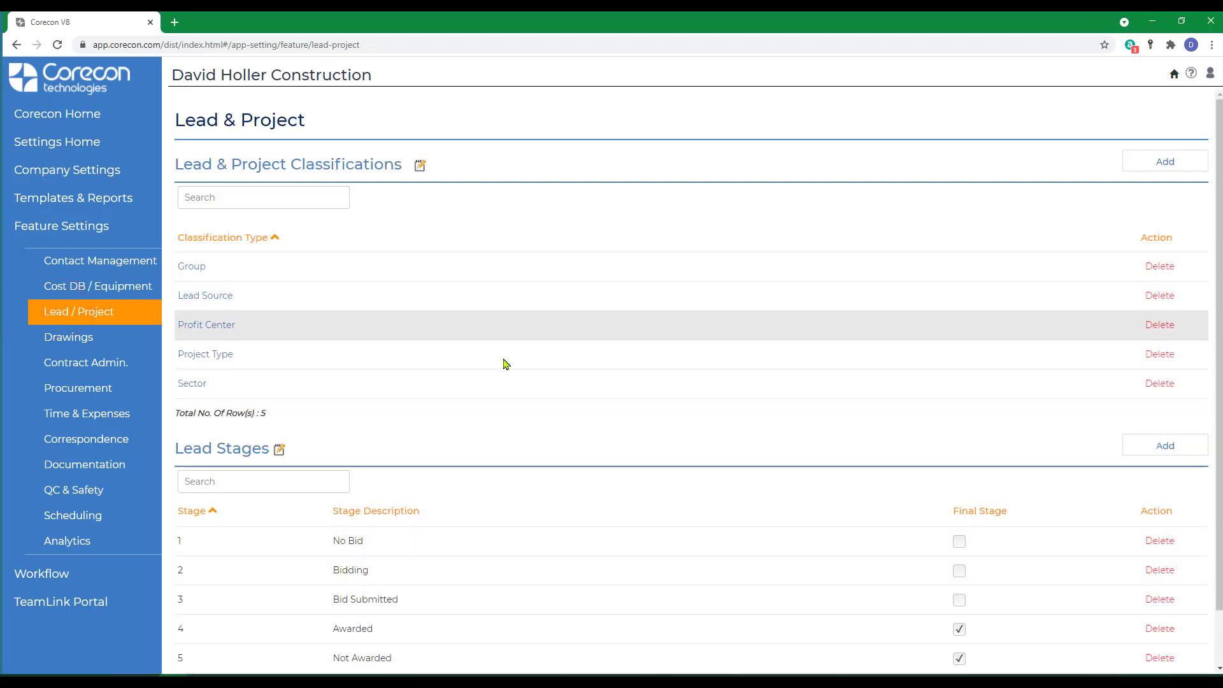
mouse_move(565, 440)
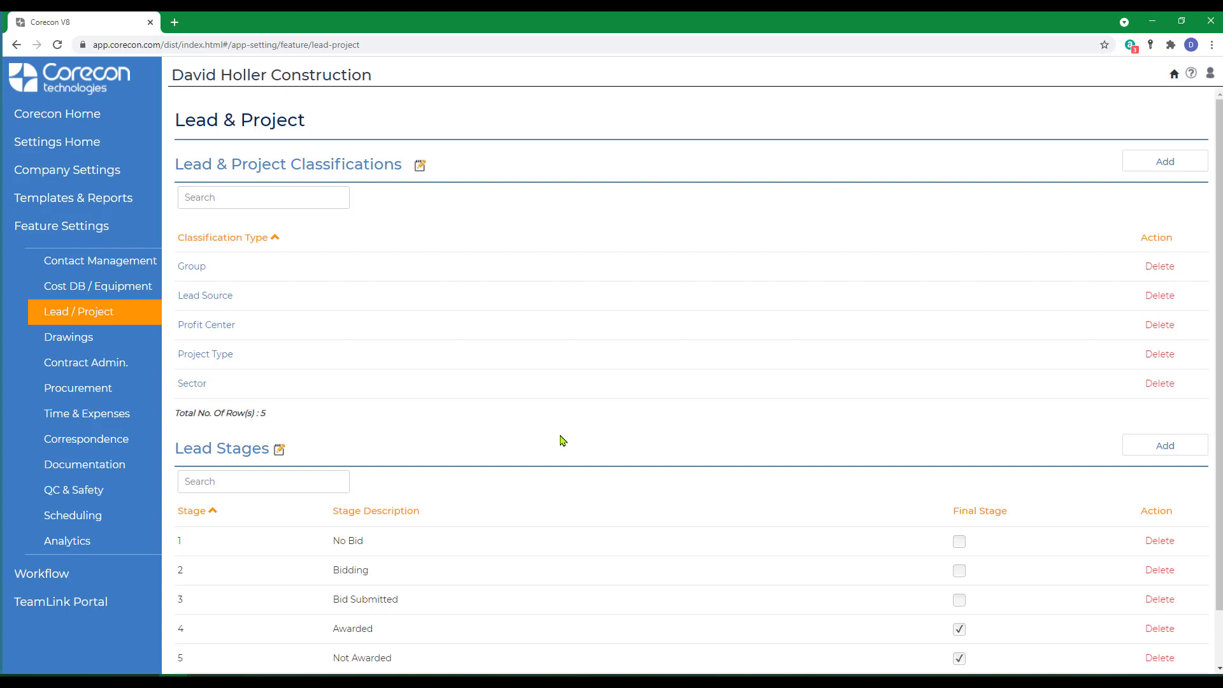
mouse_move(527, 437)
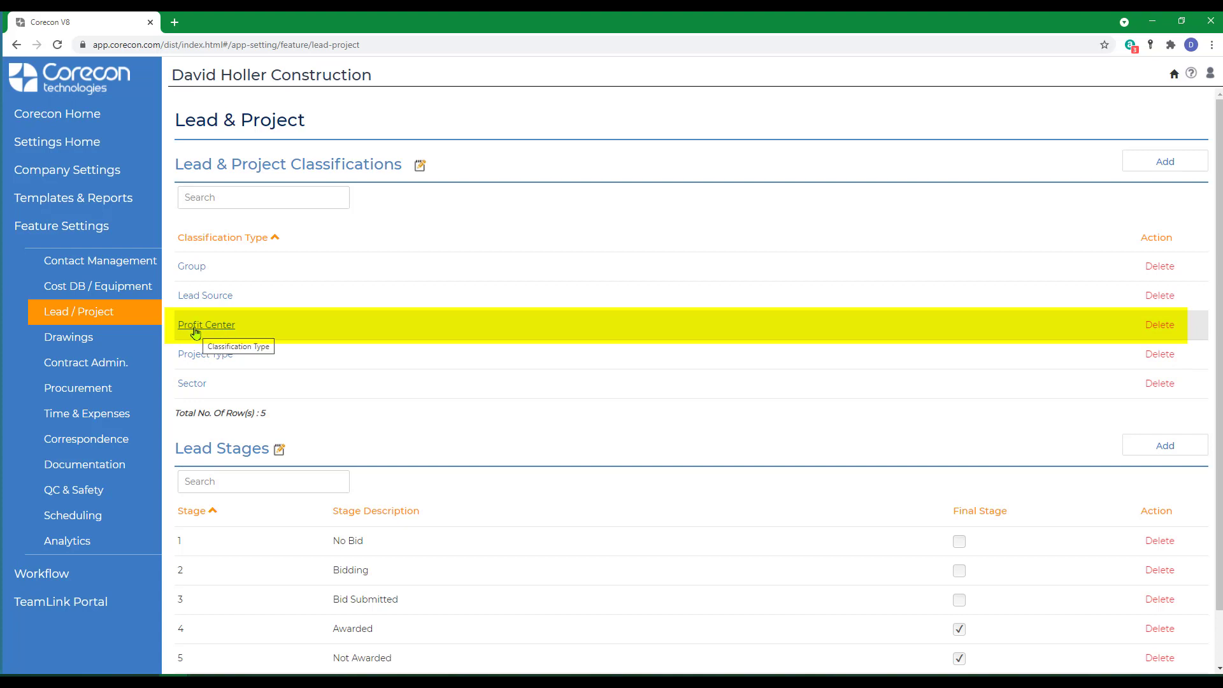
mouse_move(1116, 176)
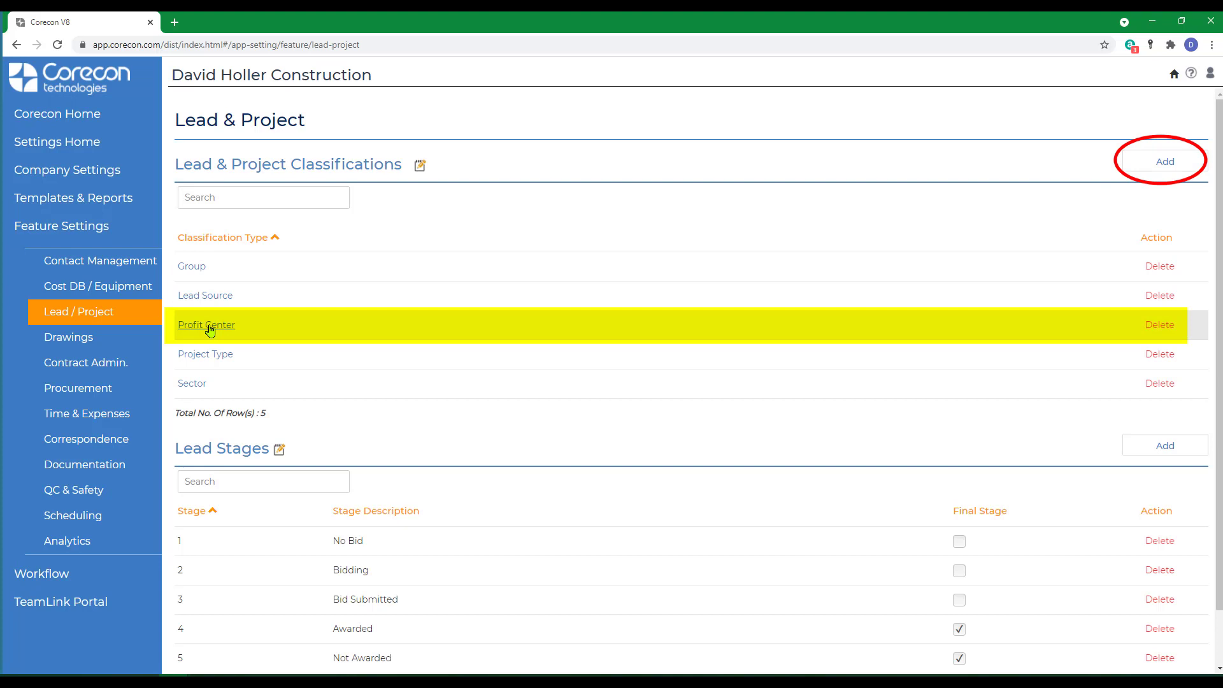
mouse_move(235, 330)
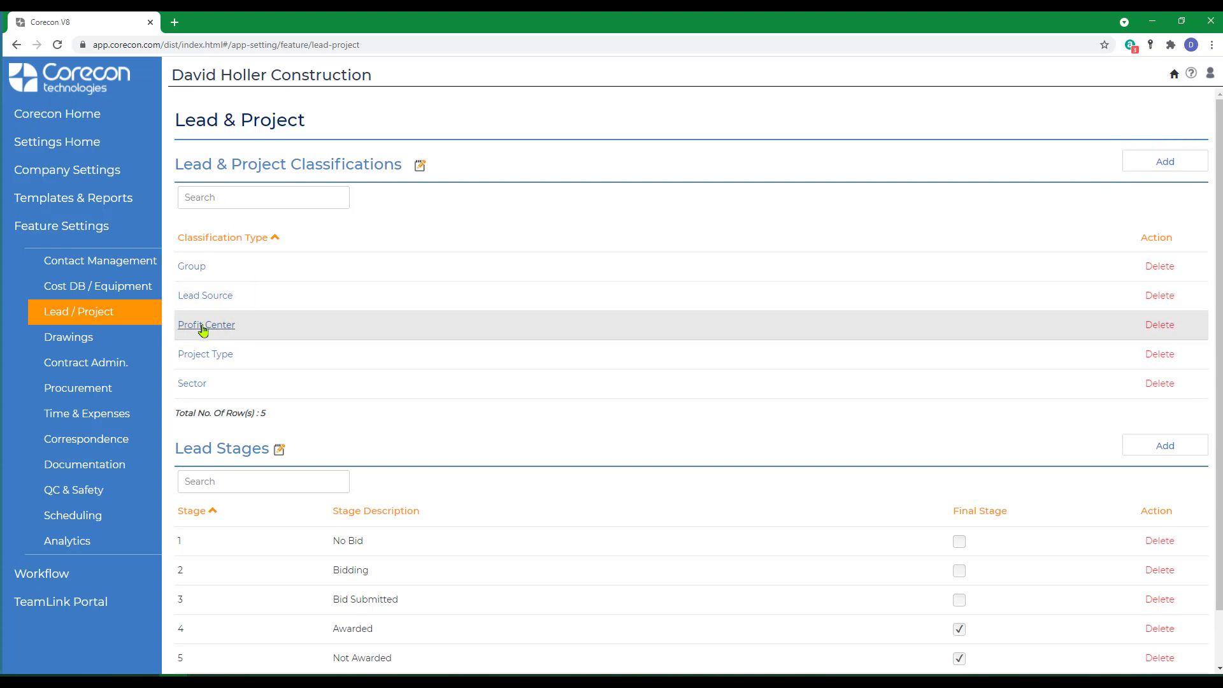
click(206, 325)
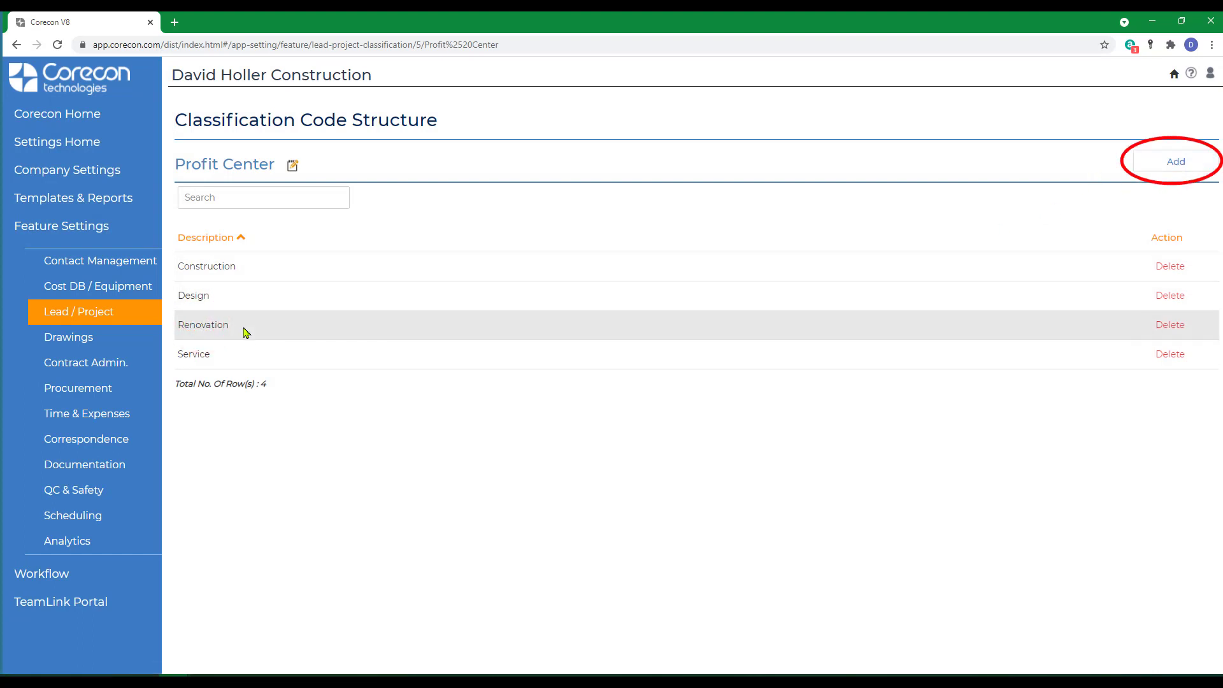
mouse_move(249, 371)
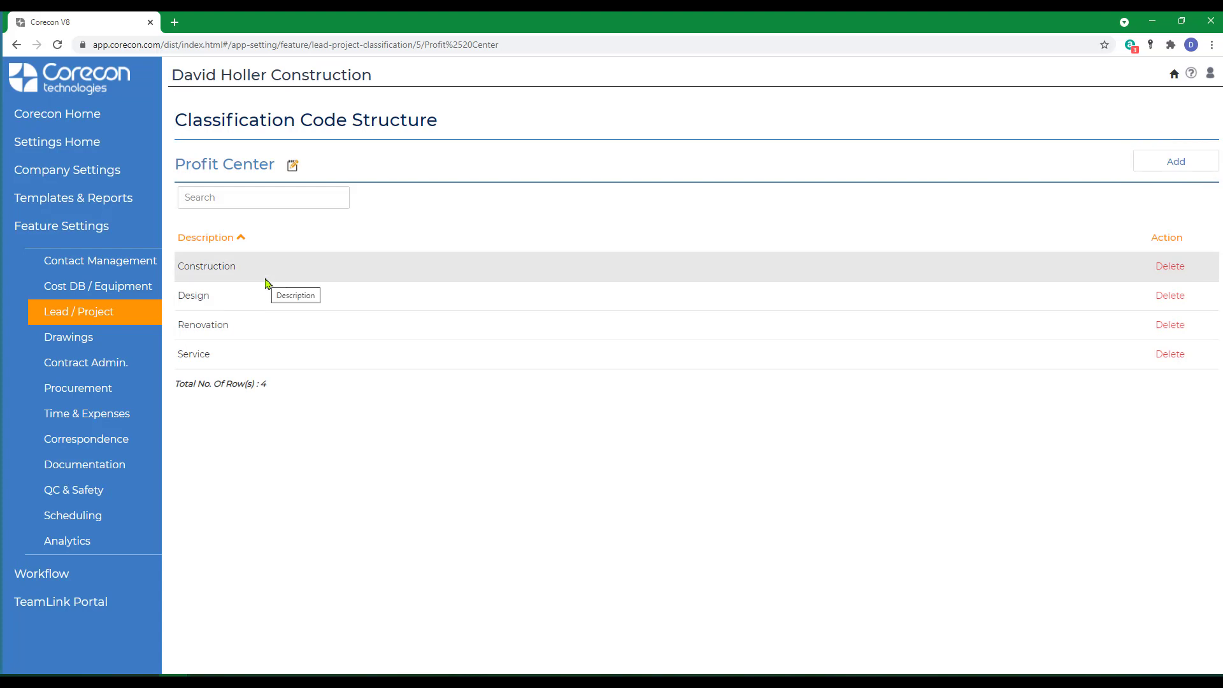
mouse_move(290, 357)
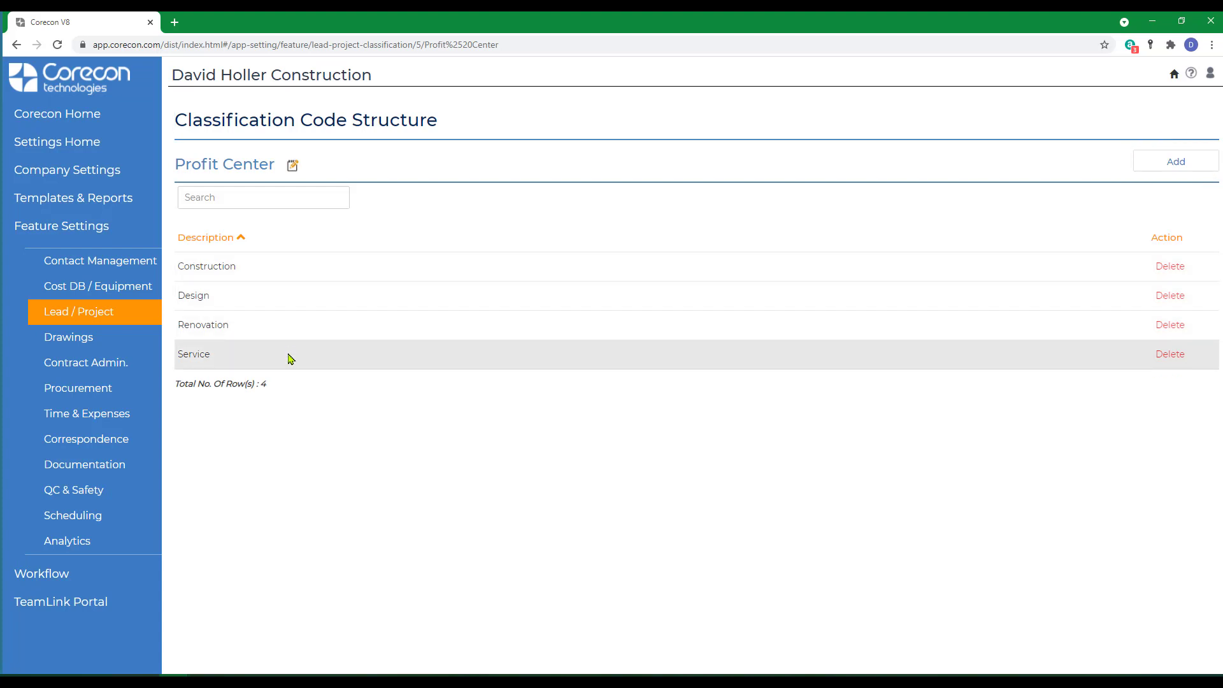
mouse_move(77, 311)
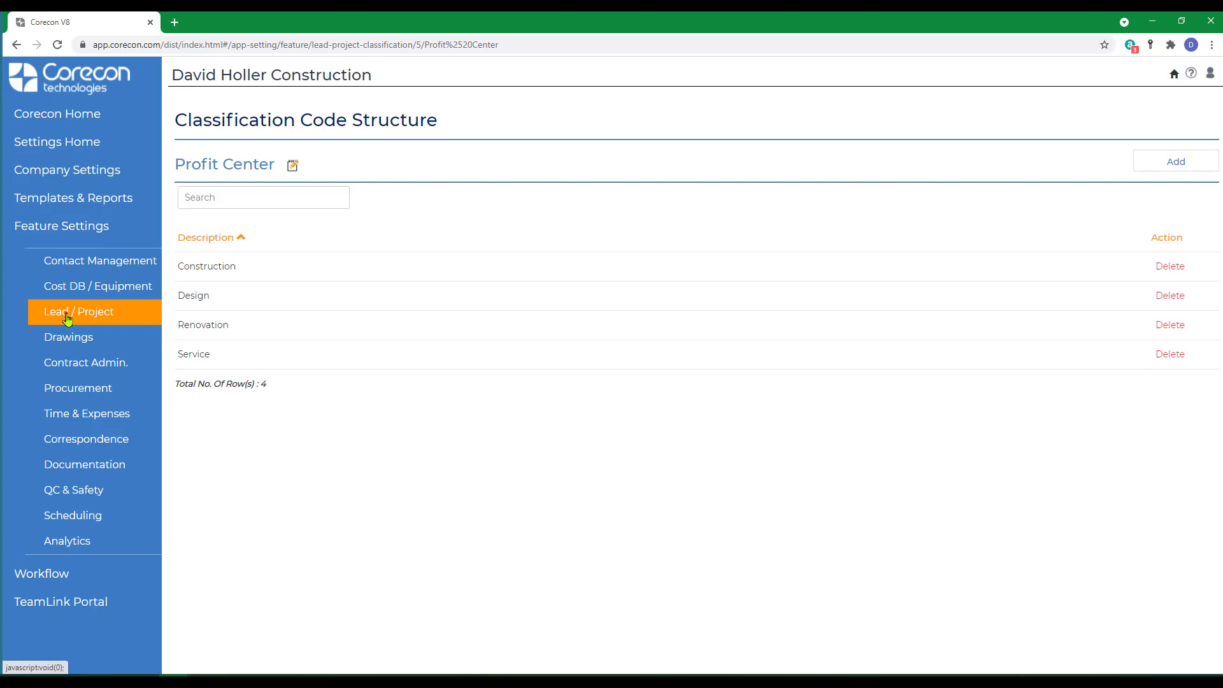
click(78, 311)
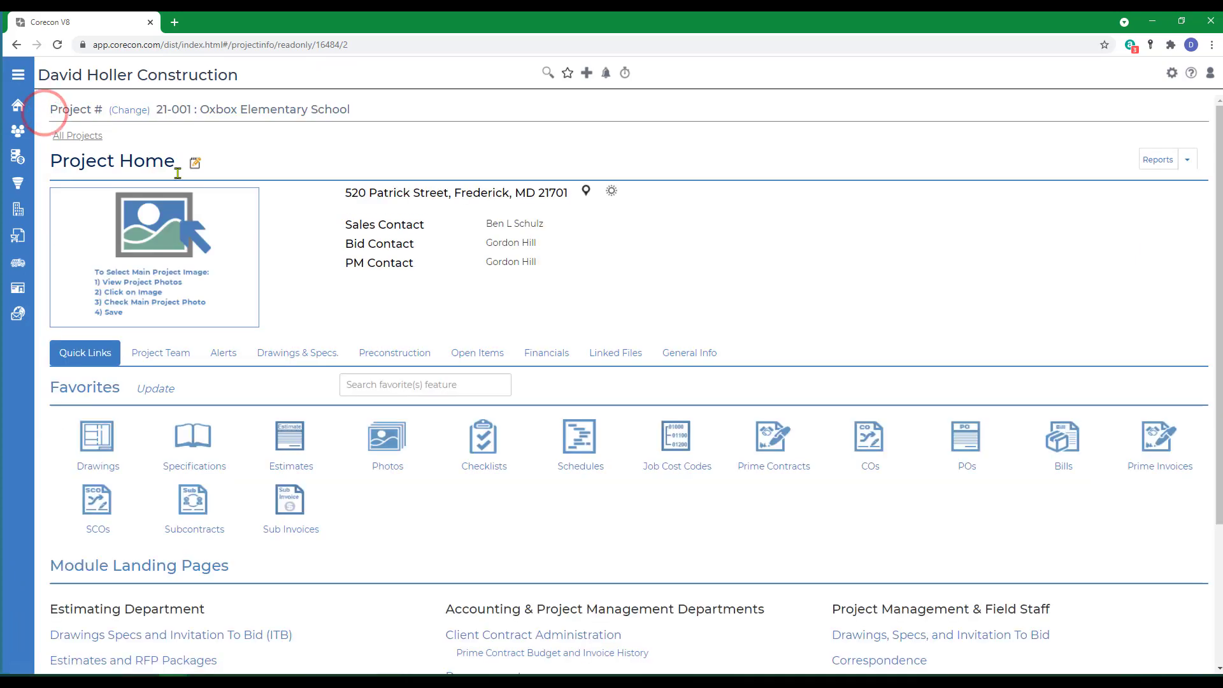
mouse_move(339, 303)
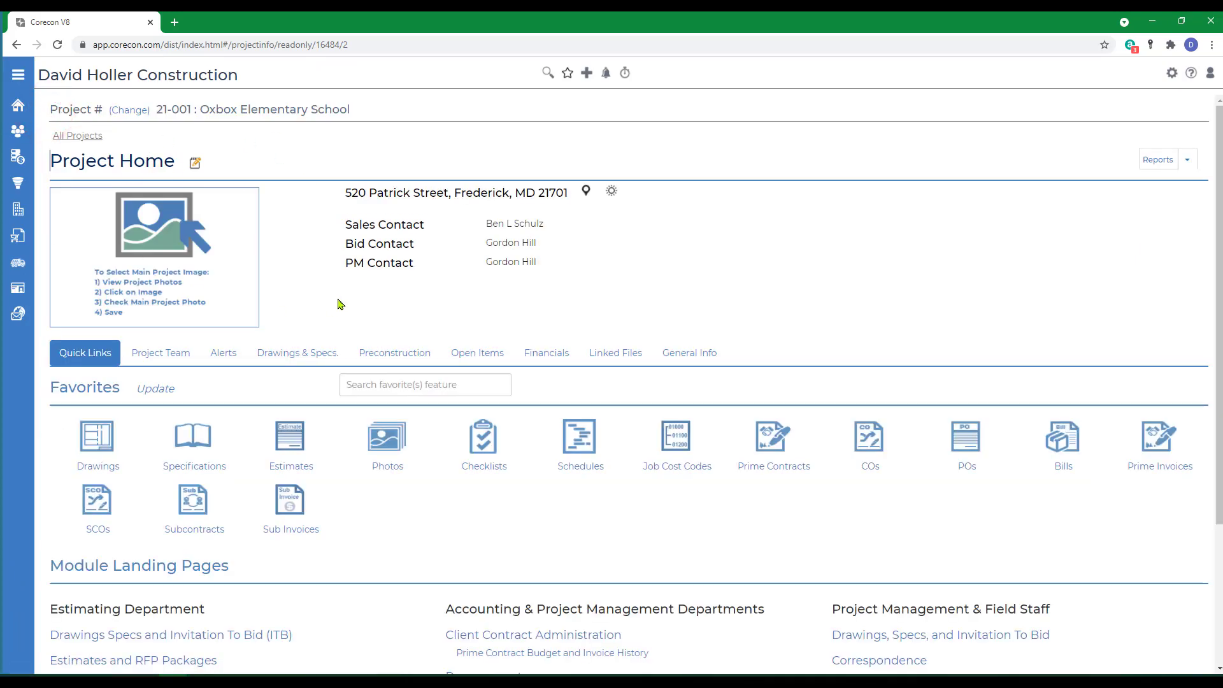
mouse_move(327, 283)
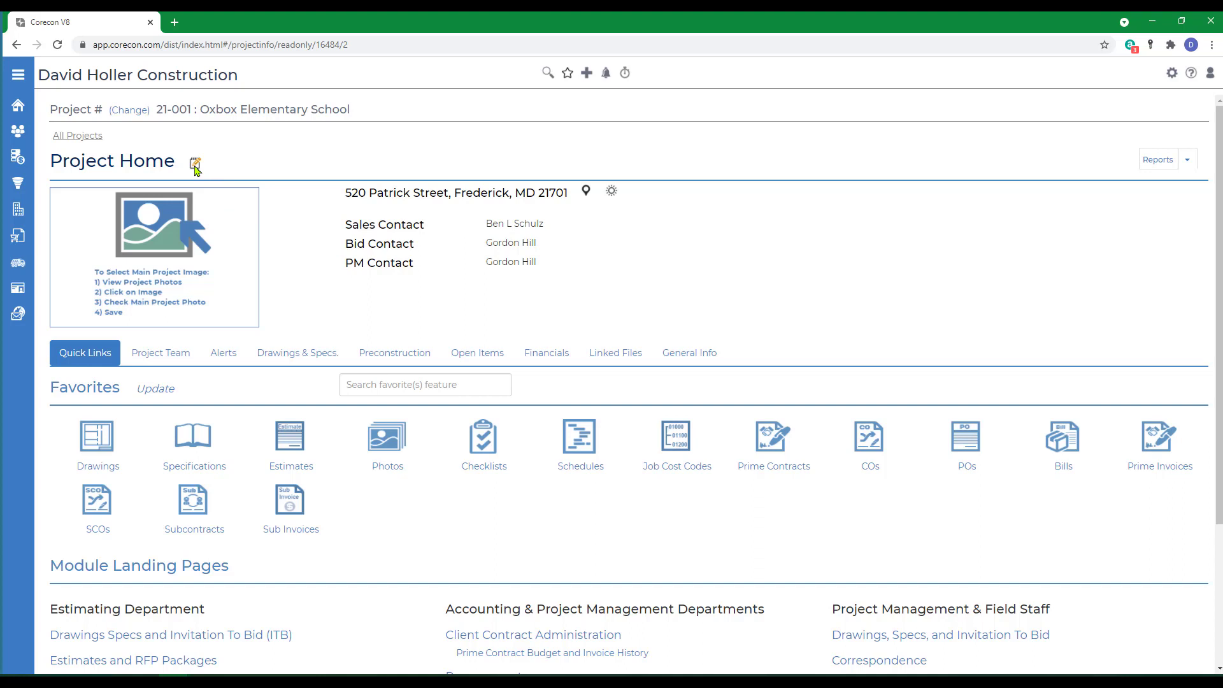
- Mark the Oxbox Elementary School project as Archived in its general info and save
click(193, 163)
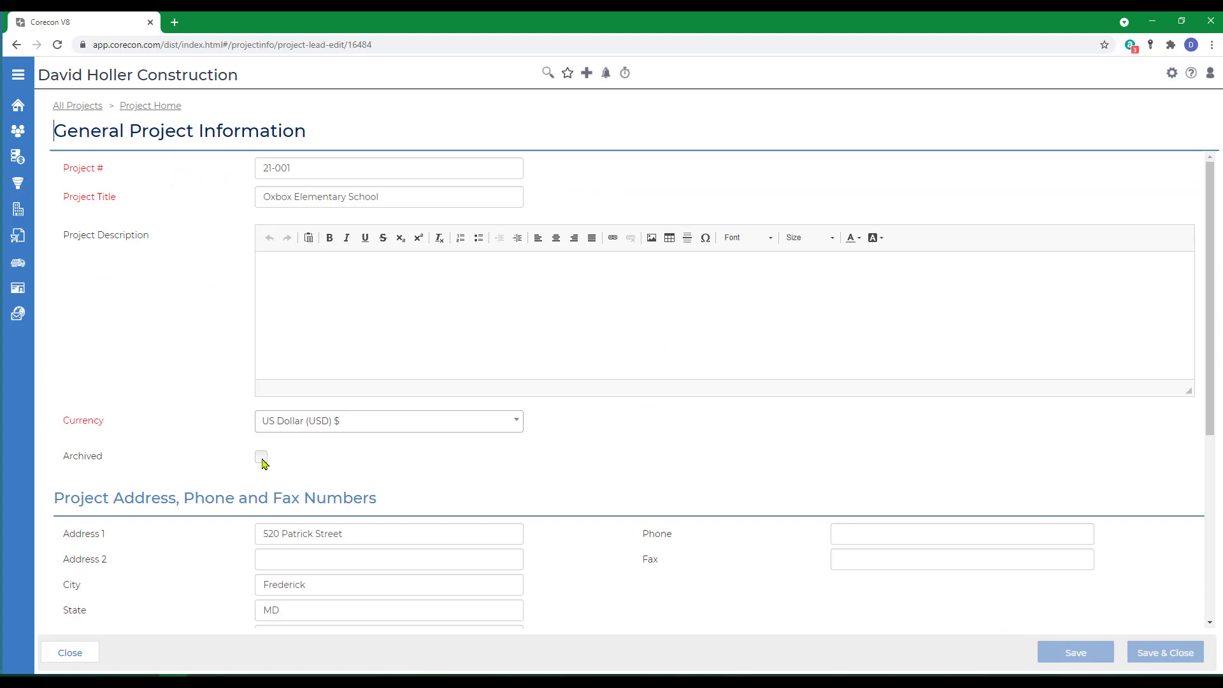
click(261, 456)
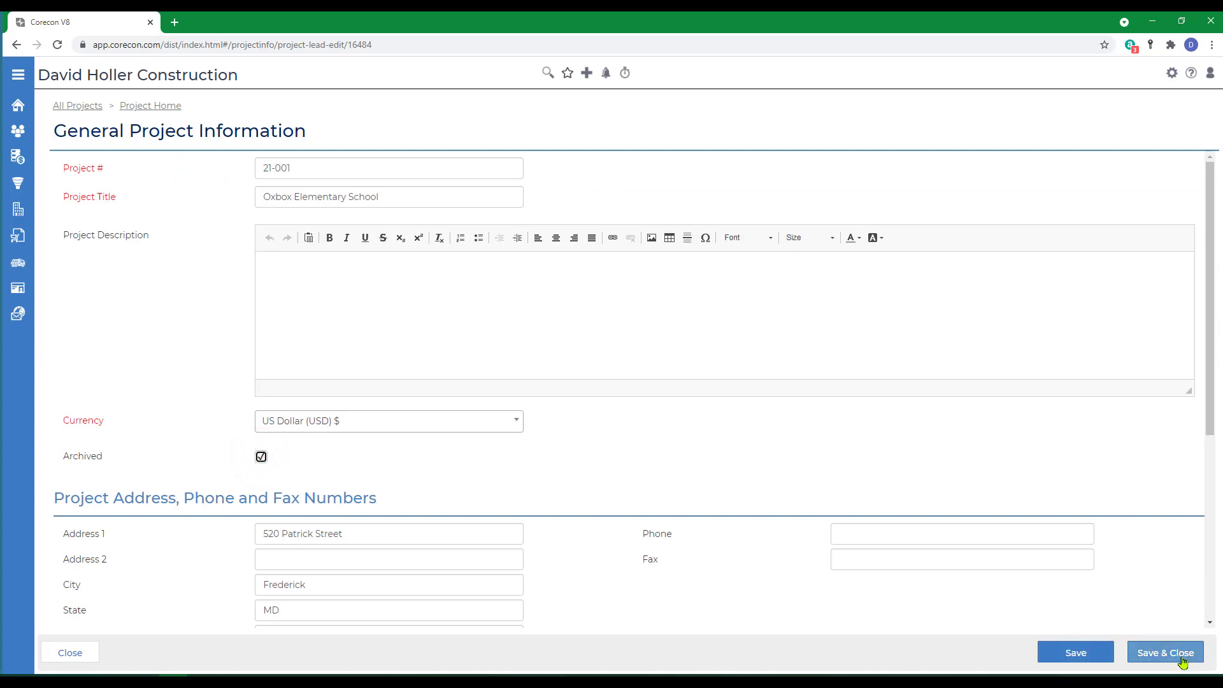
click(1164, 653)
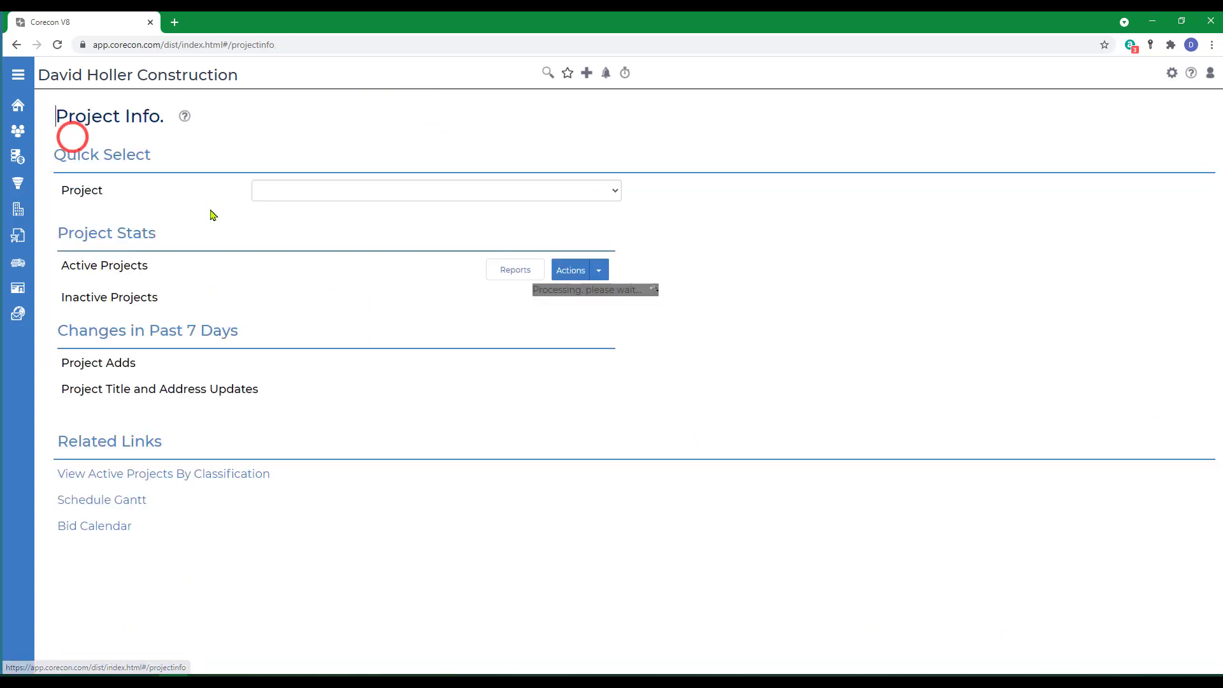
click(436, 190)
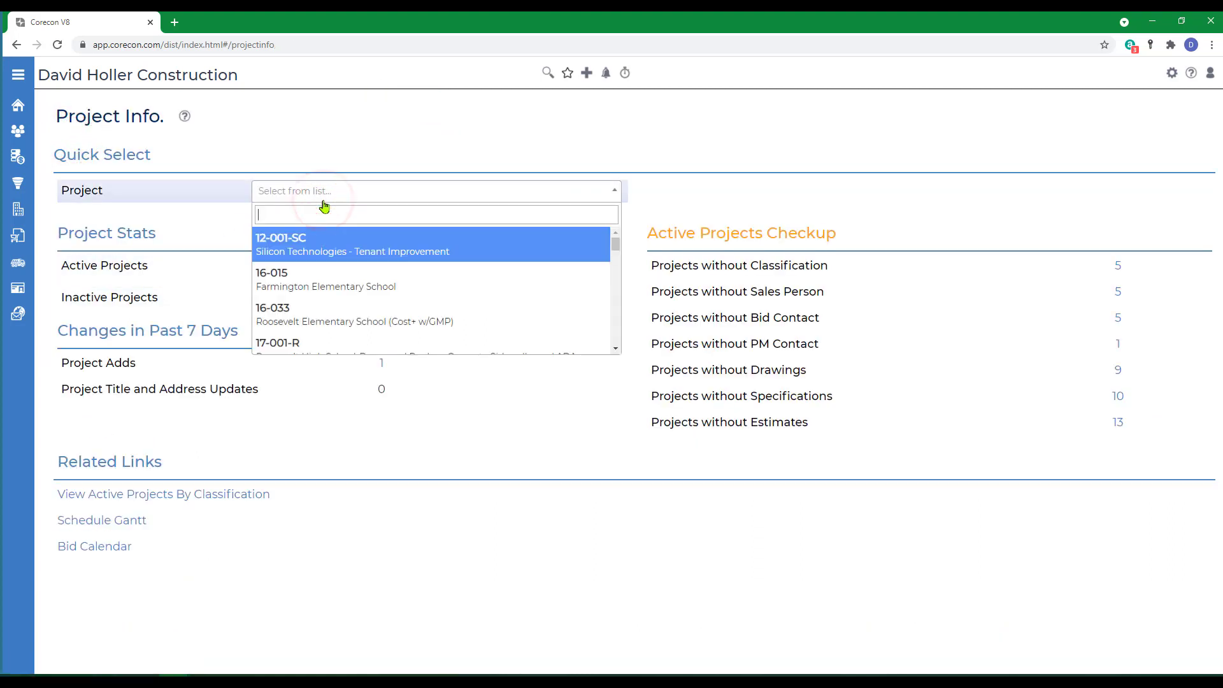
text(21)
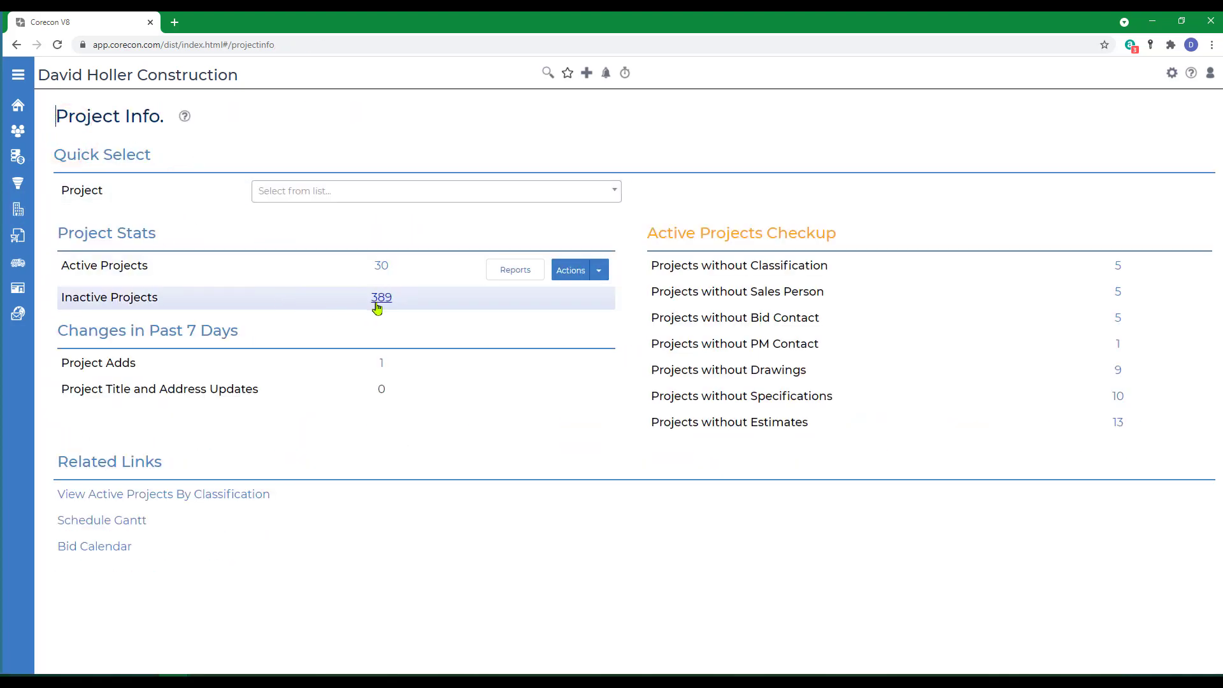
- In the inactive projects list, search '21-00' and un-archive project 21-001 Oxbox Elementary School
click(381, 297)
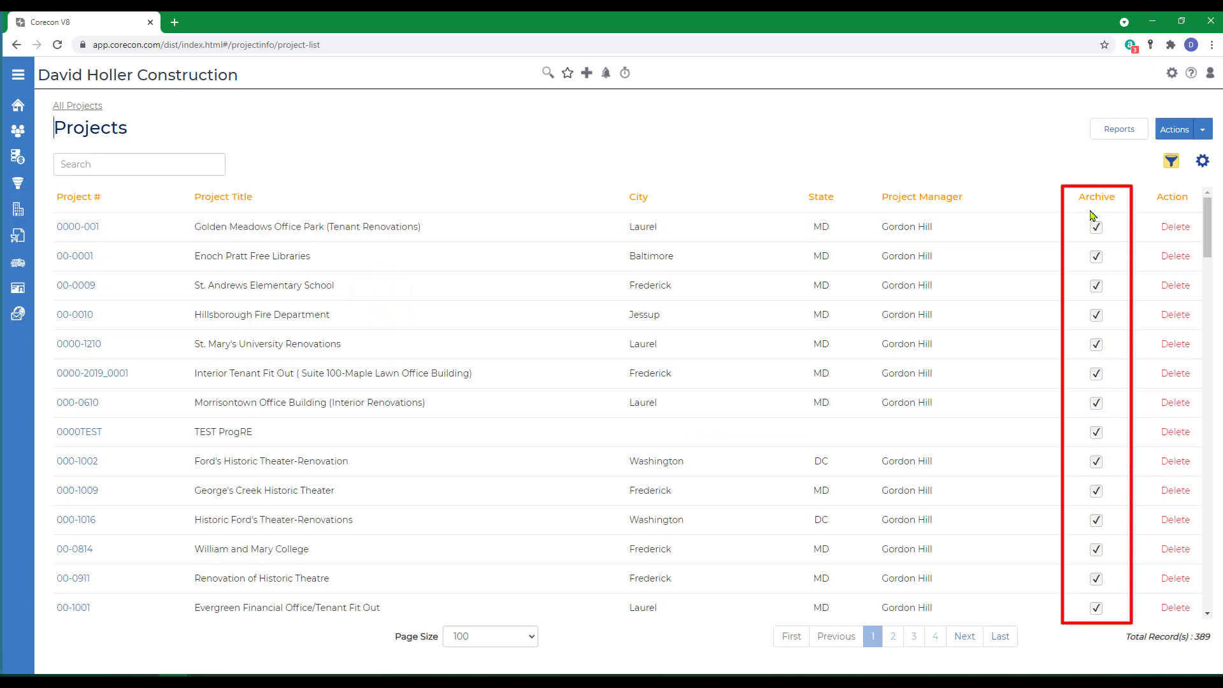
mouse_move(1095, 608)
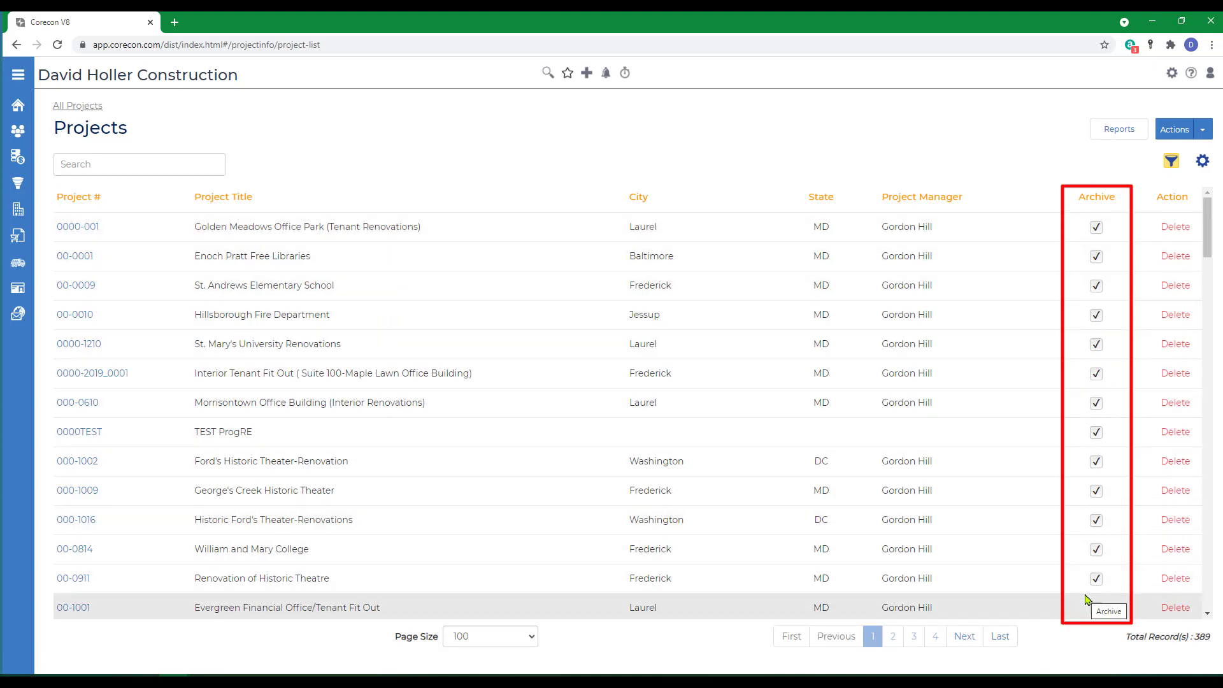
mouse_move(1108, 279)
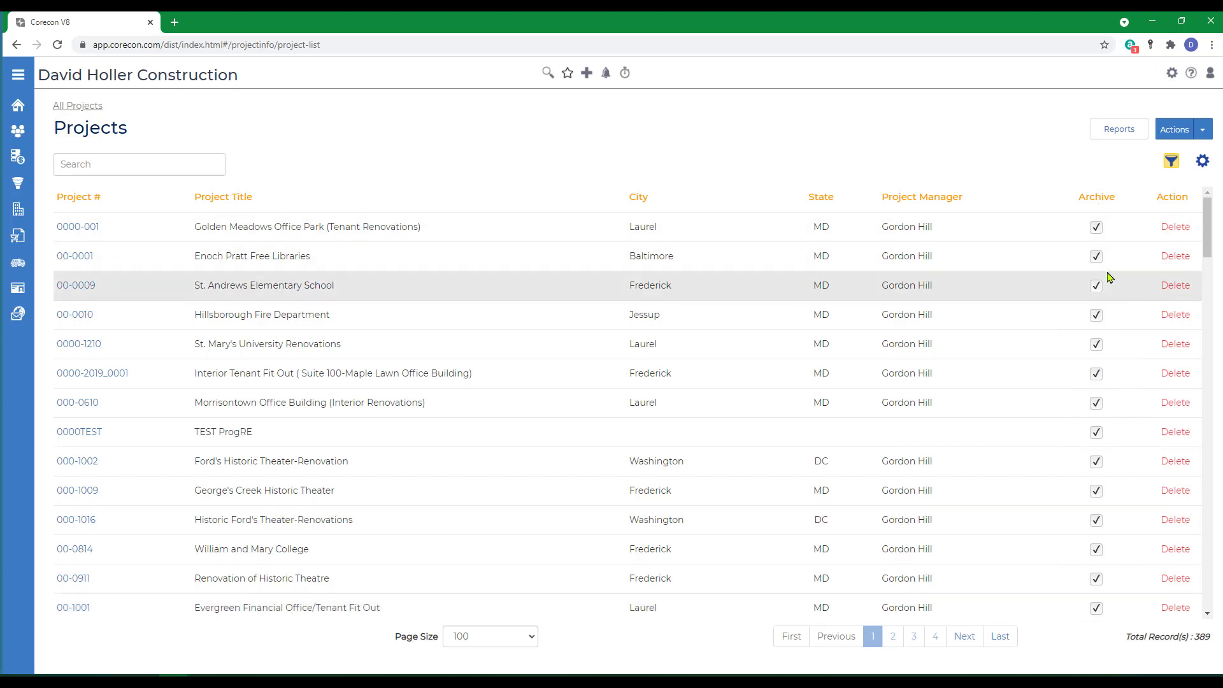
mouse_move(1204, 162)
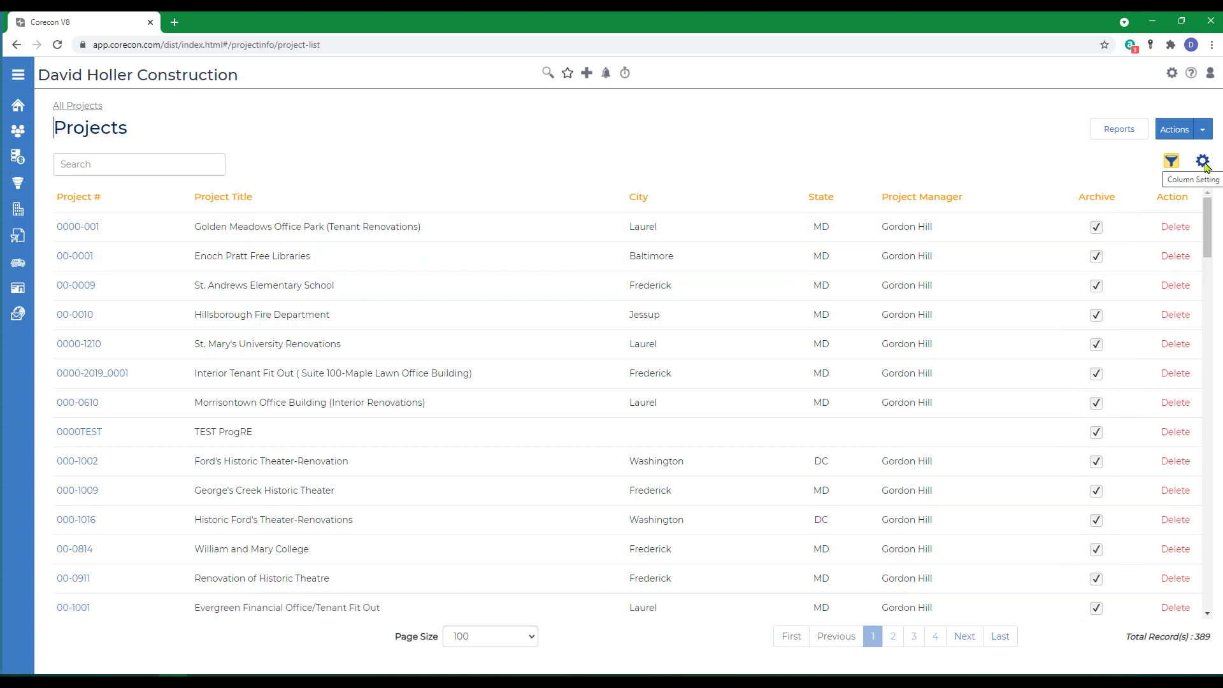
click(1204, 162)
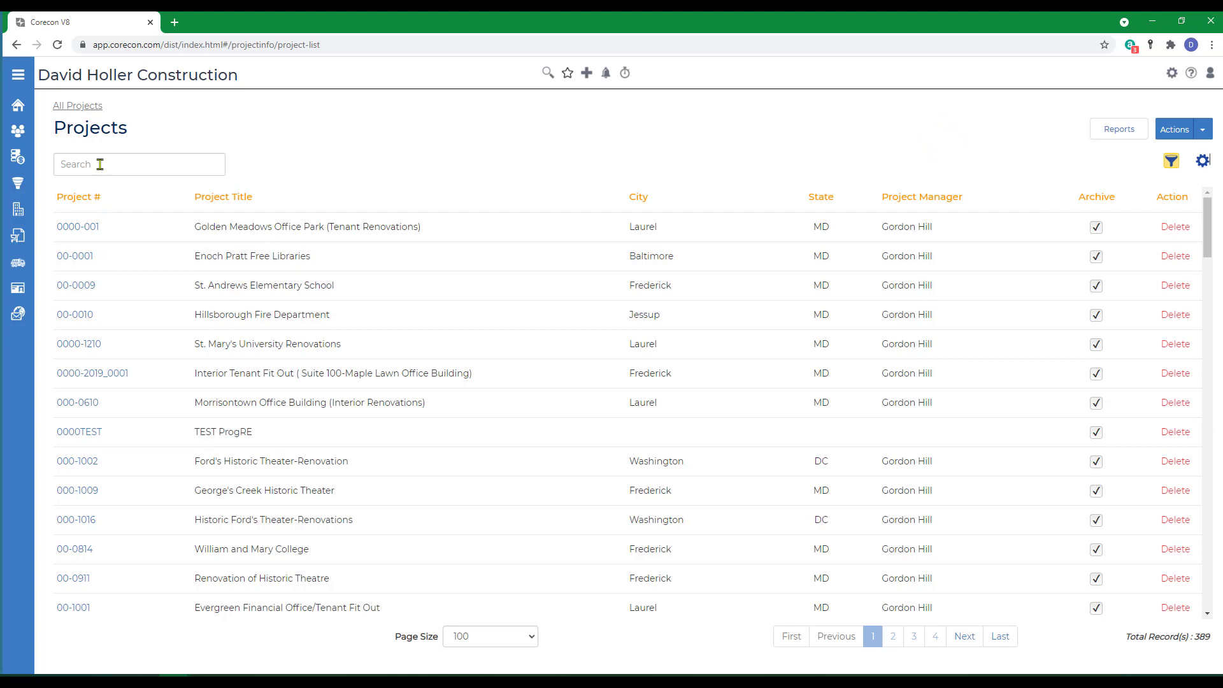
text(21-)
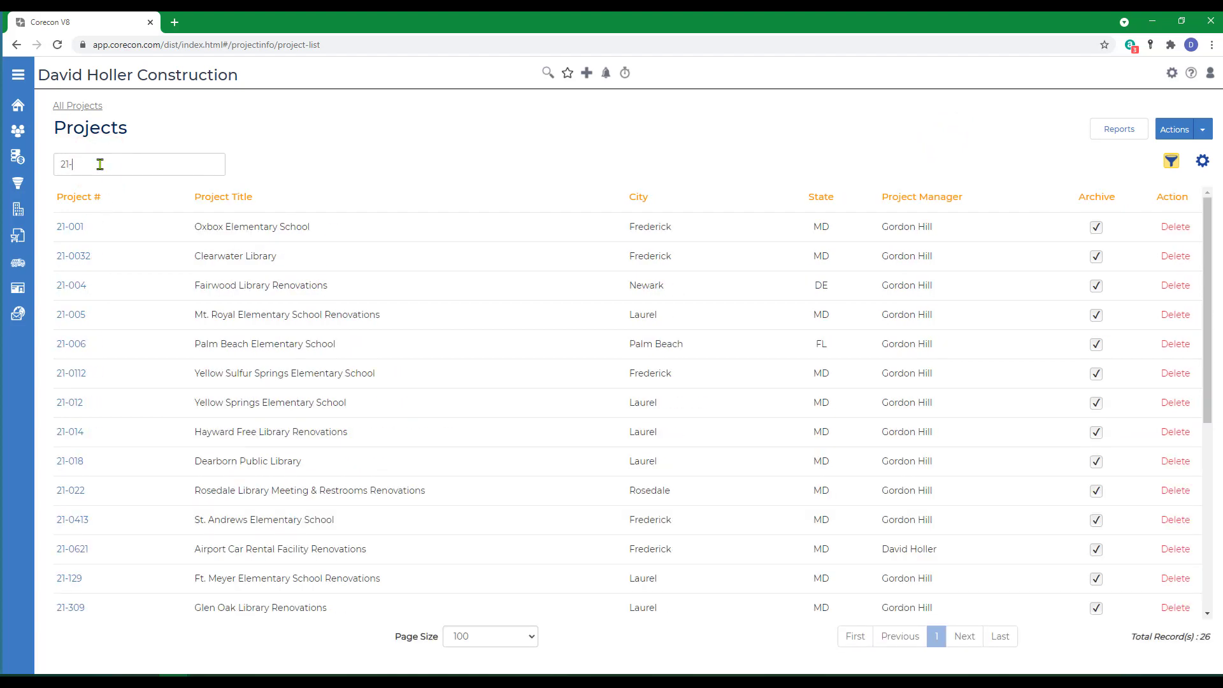
text(00)
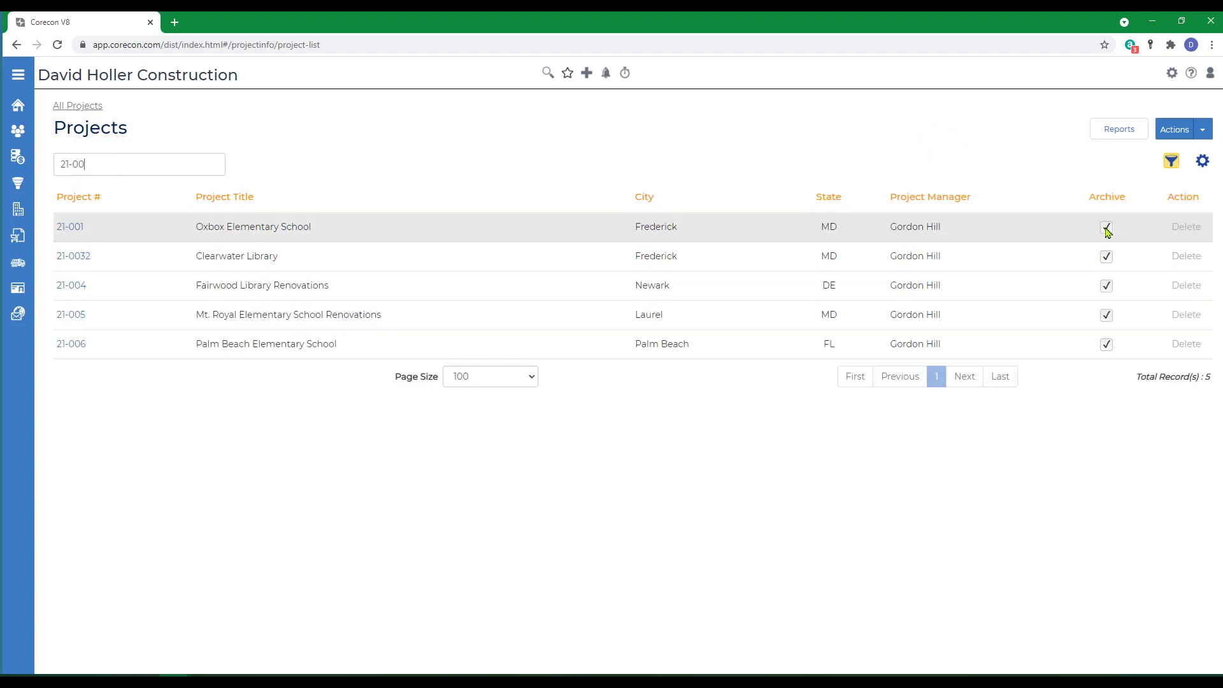
click(1106, 226)
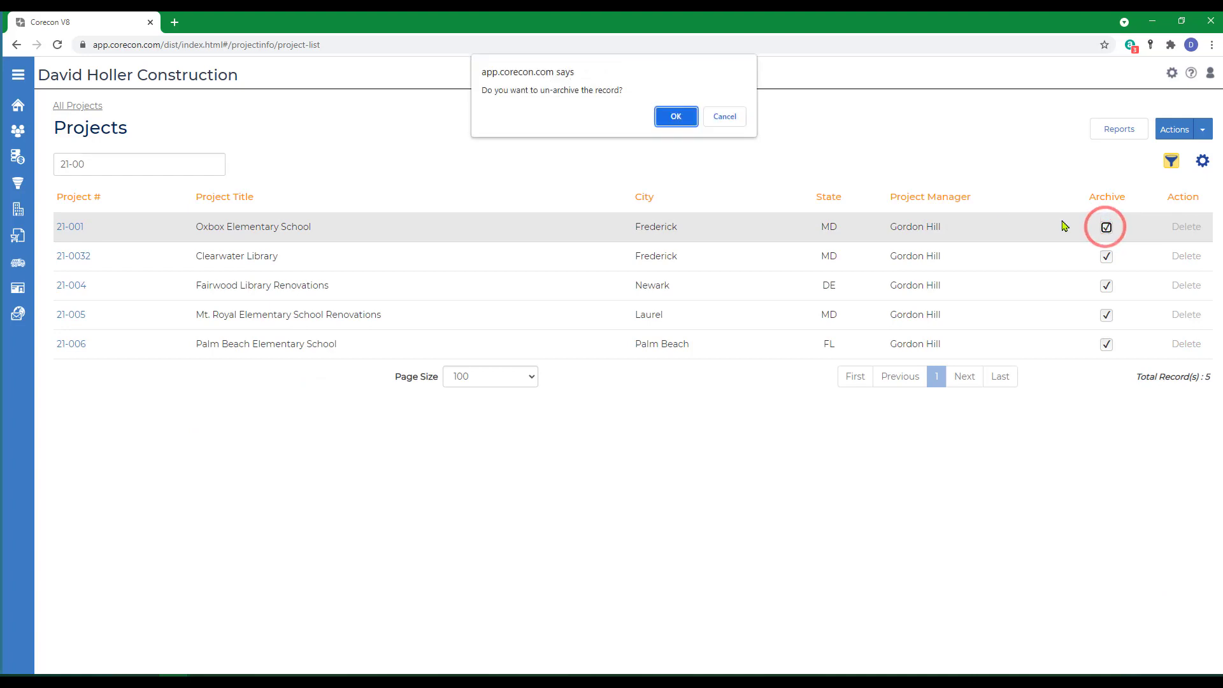
click(675, 116)
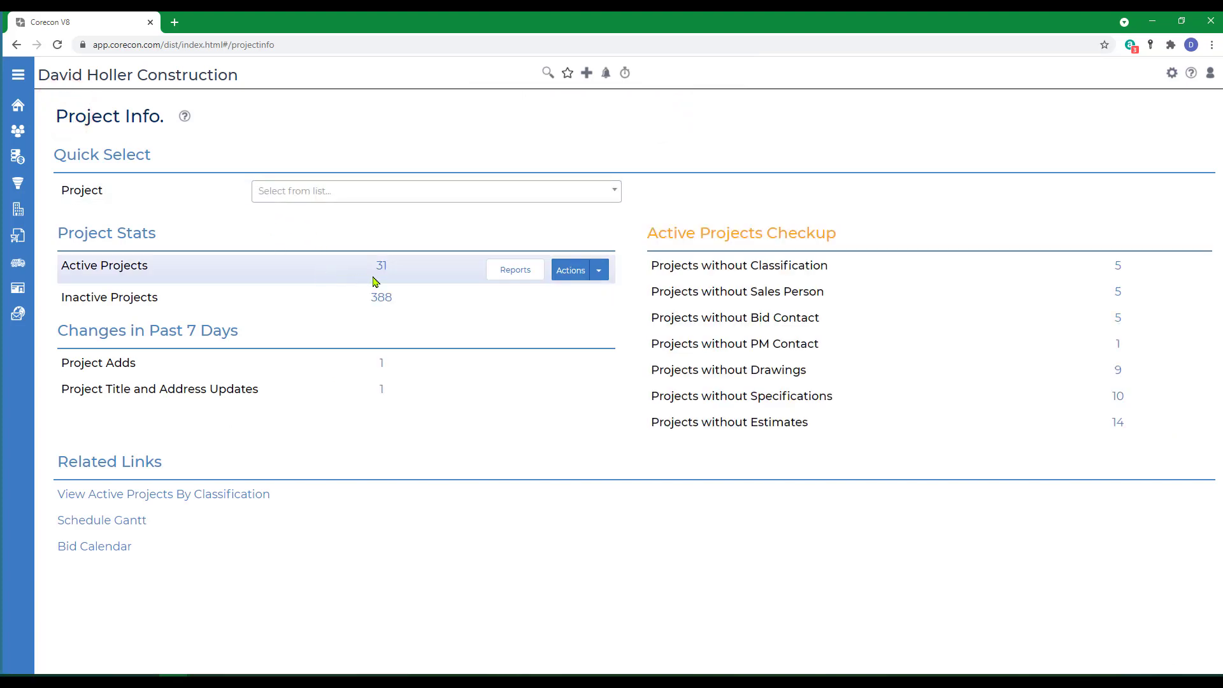
- List the 31 active projects, then go to the Corecon help center
click(381, 265)
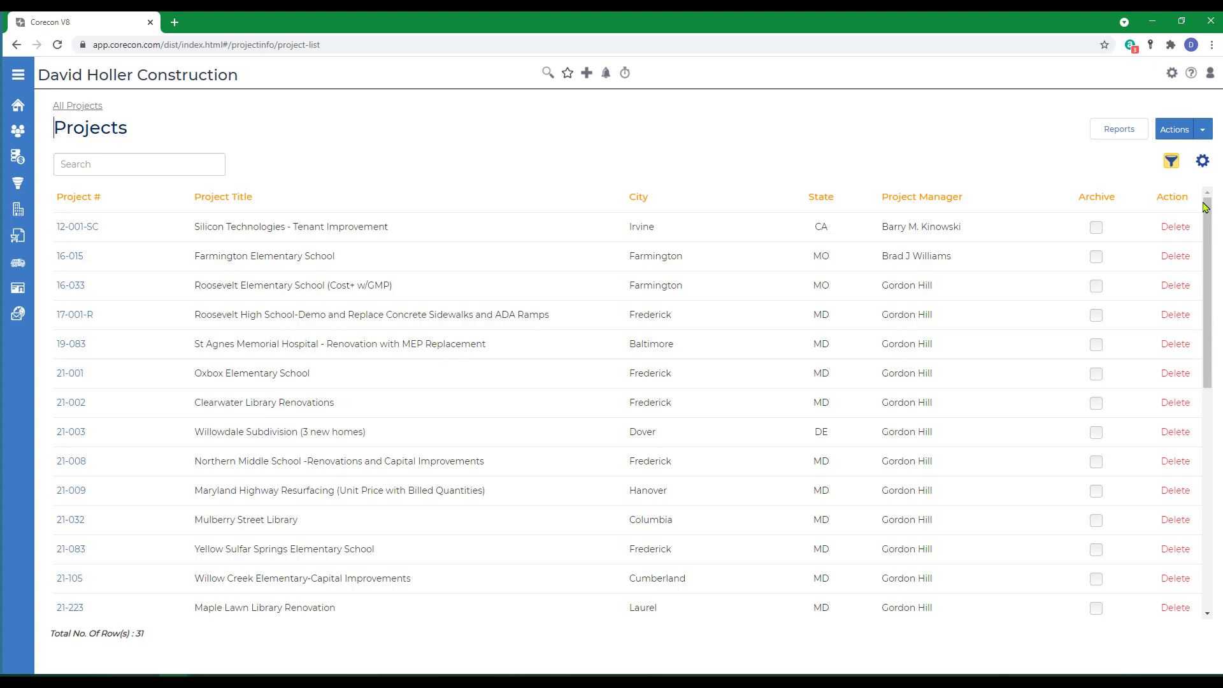
click(1192, 72)
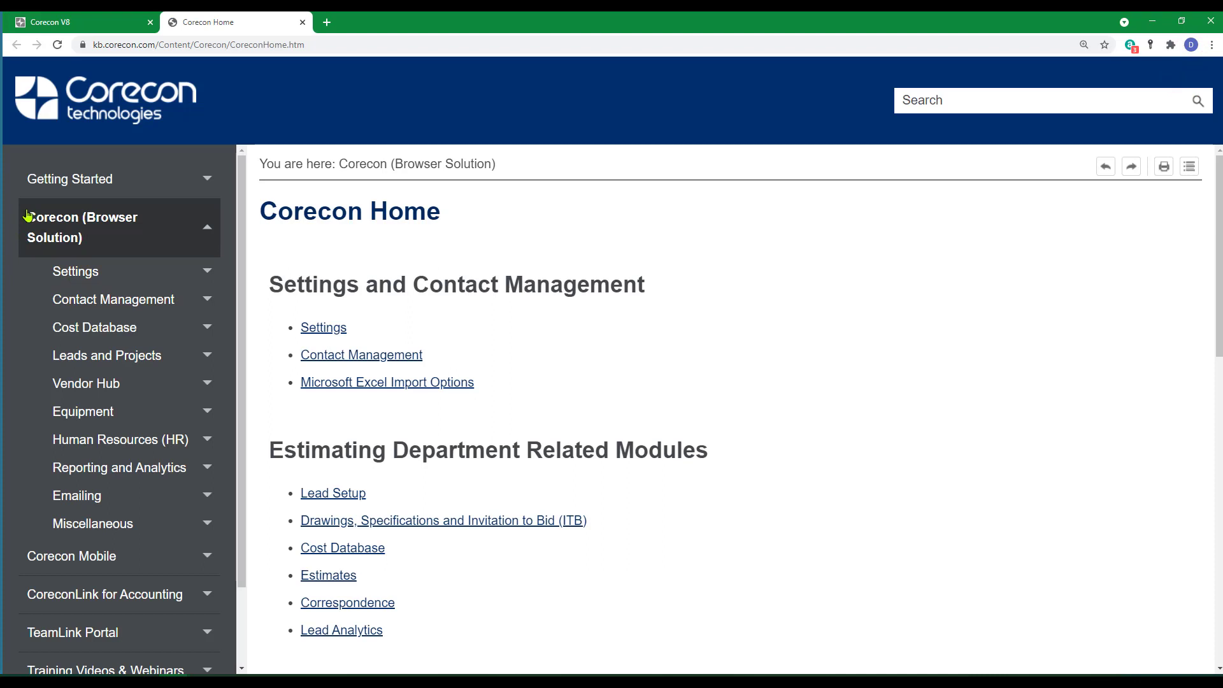
mouse_move(75, 289)
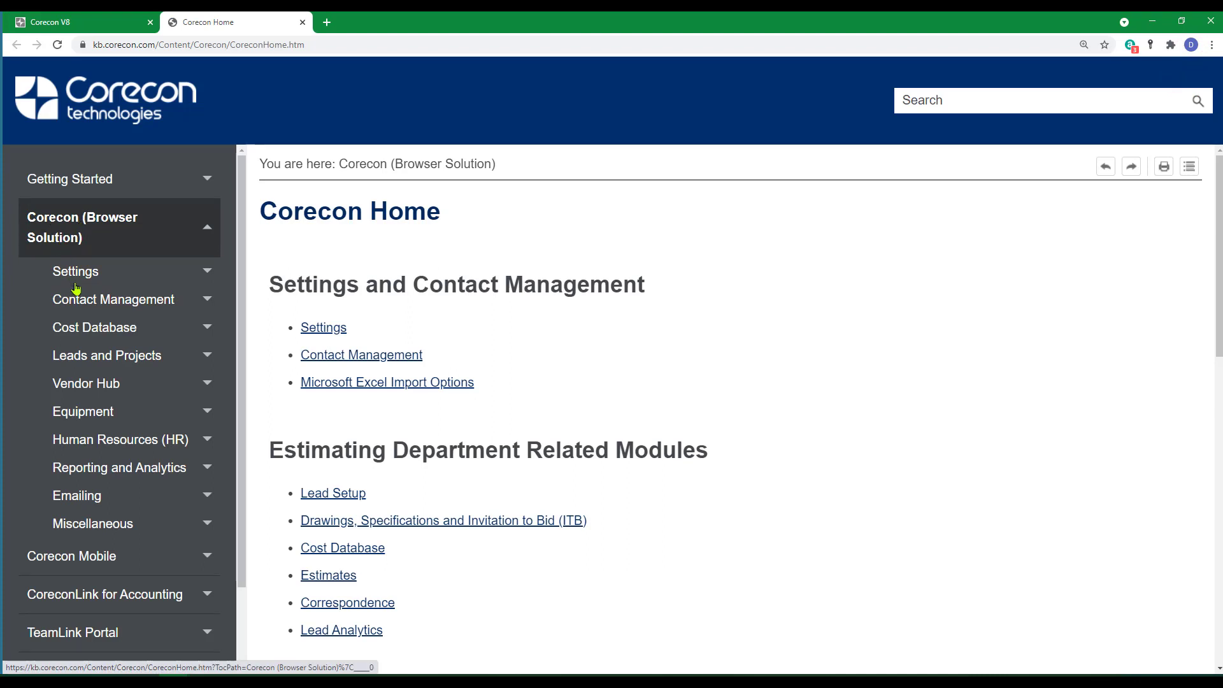
- Expand Leads and Projects in the help menu and view the Projects Resource Center article
click(107, 355)
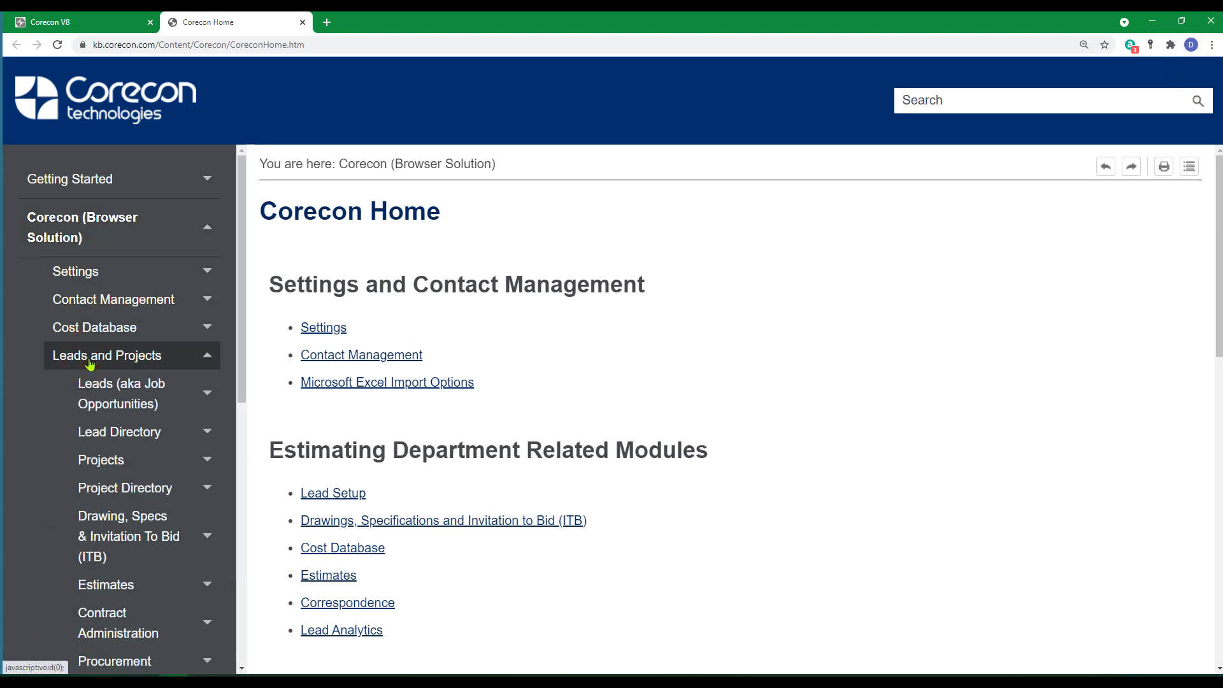
click(99, 460)
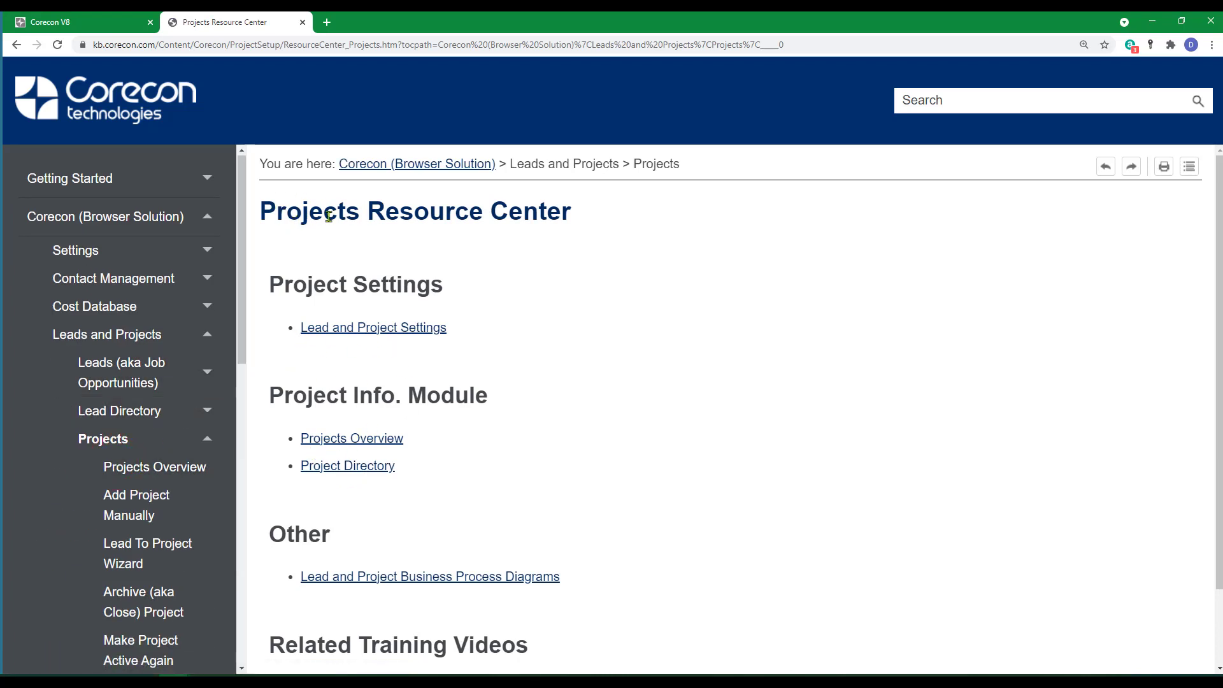
mouse_move(492, 480)
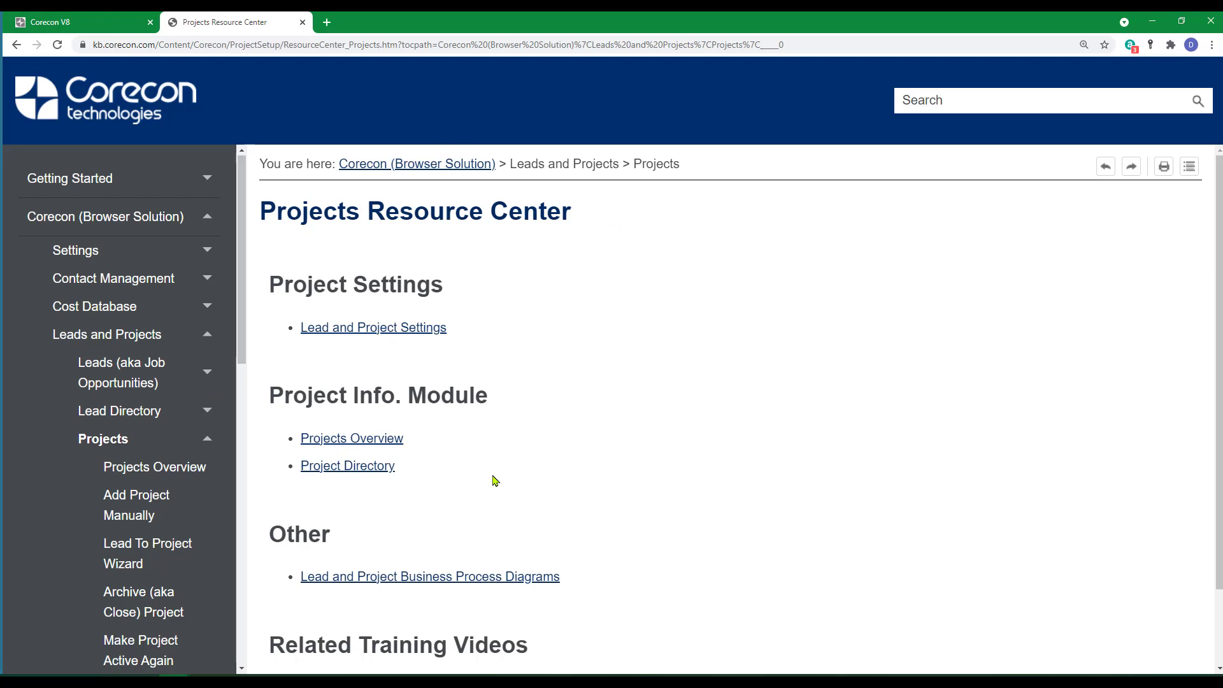
mouse_move(463, 483)
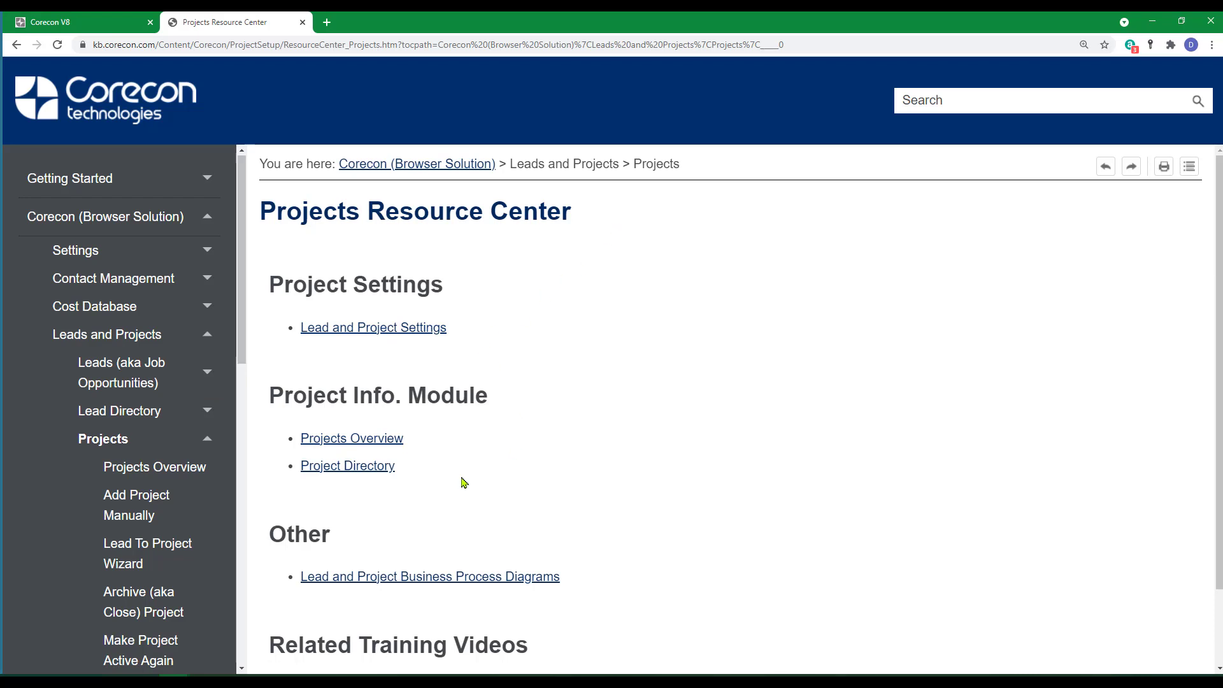